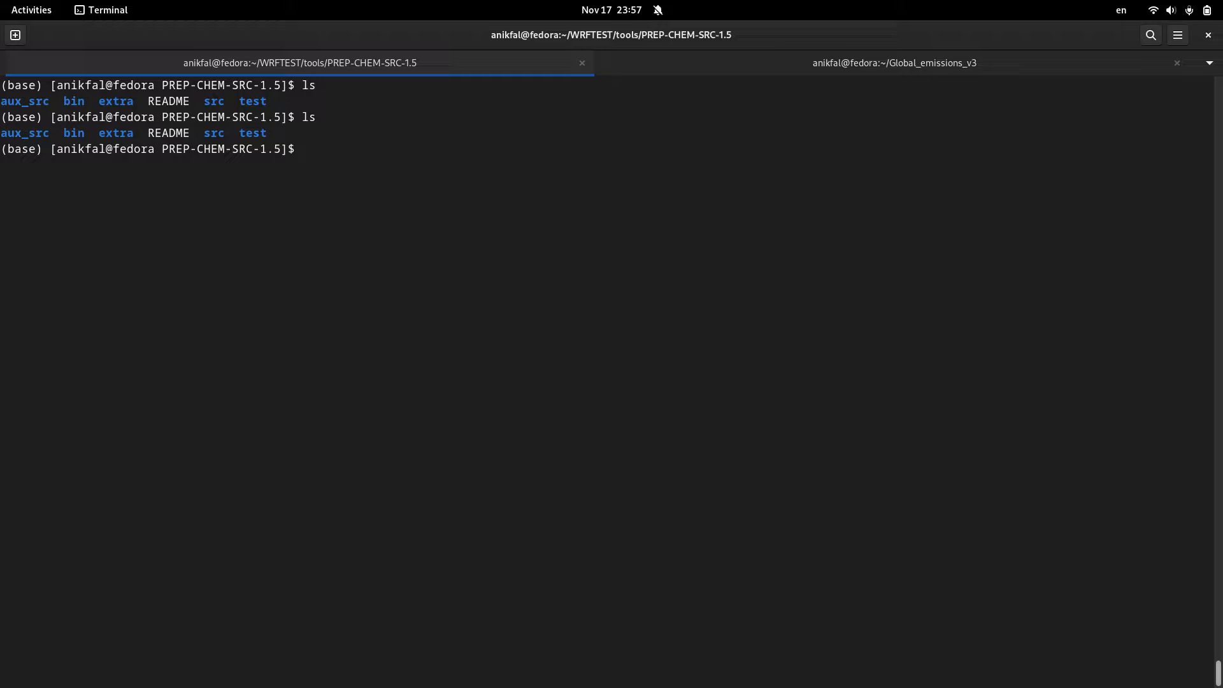
- Enter the bin folder with cd bin/ and highlight prep_chem_sources.inp in the listing
{"action": "type", "text": "cd bin/"}
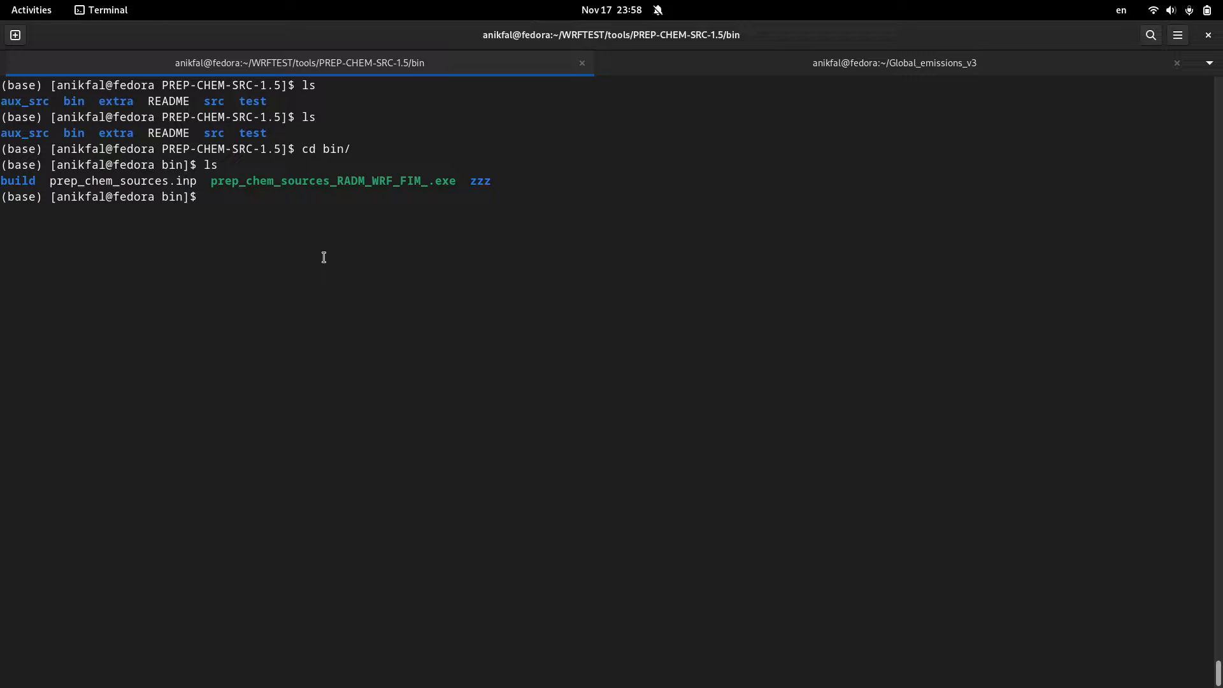
{"action": "double_click", "coordinate": [122, 181]}
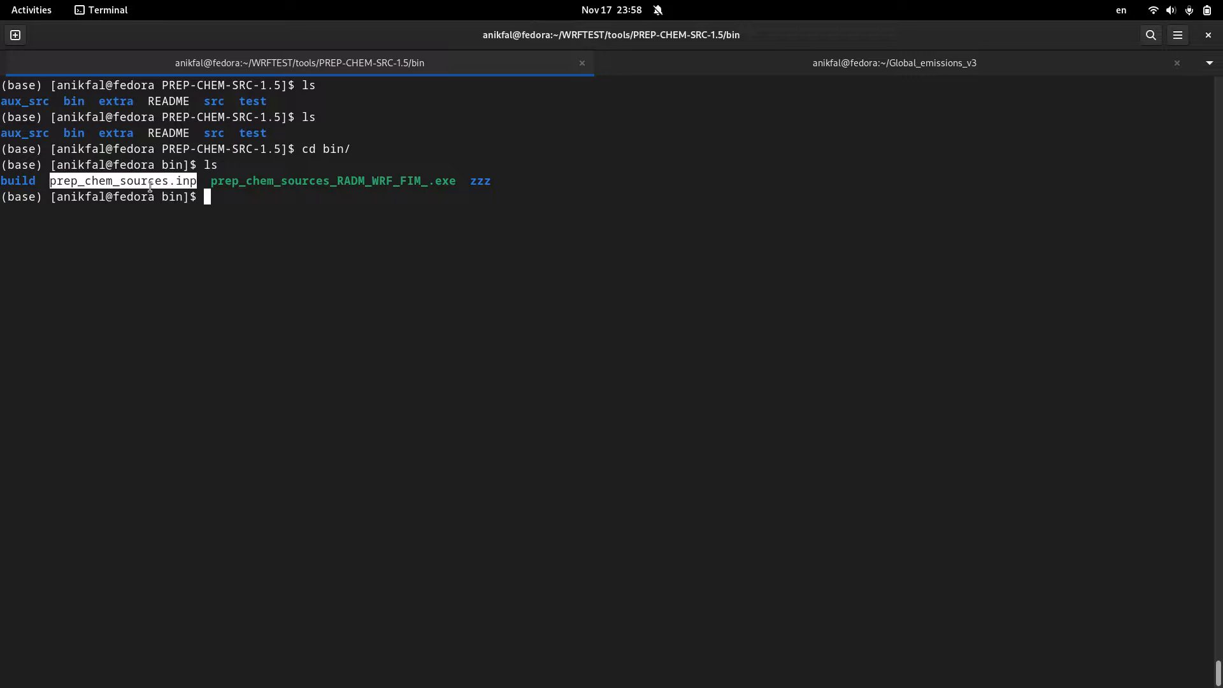
{"action": "double_click", "coordinate": [331, 180]}
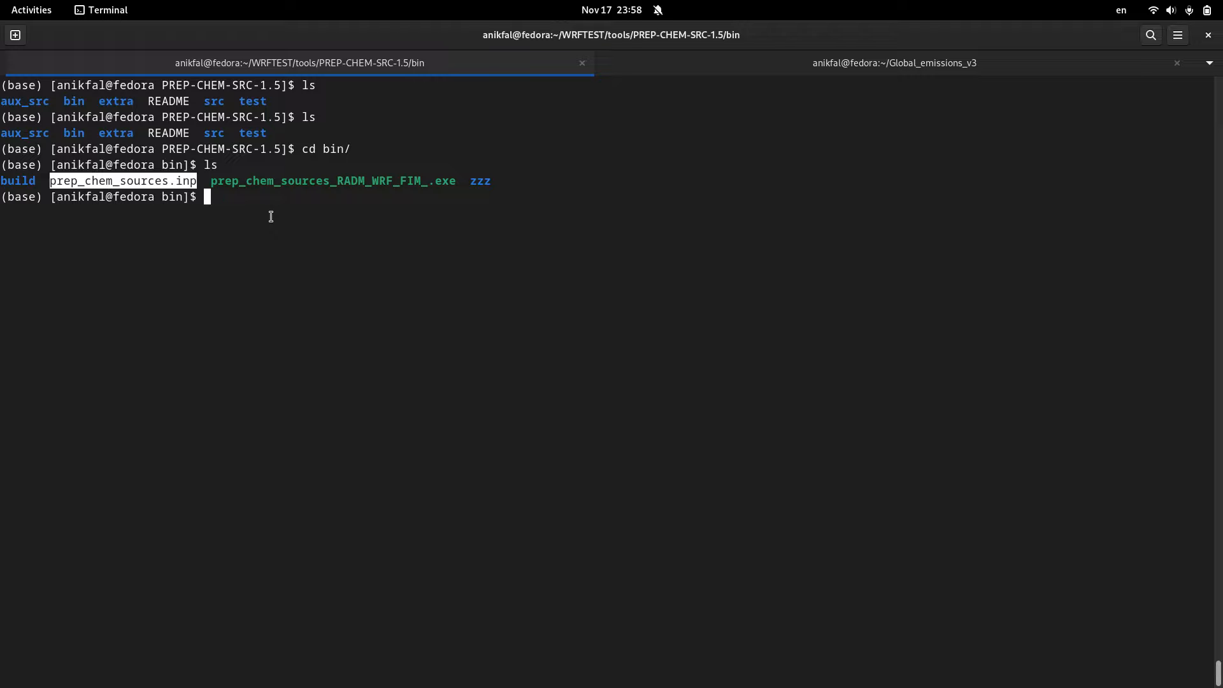
{"action": "mouse_move", "coordinate": [296, 223]}
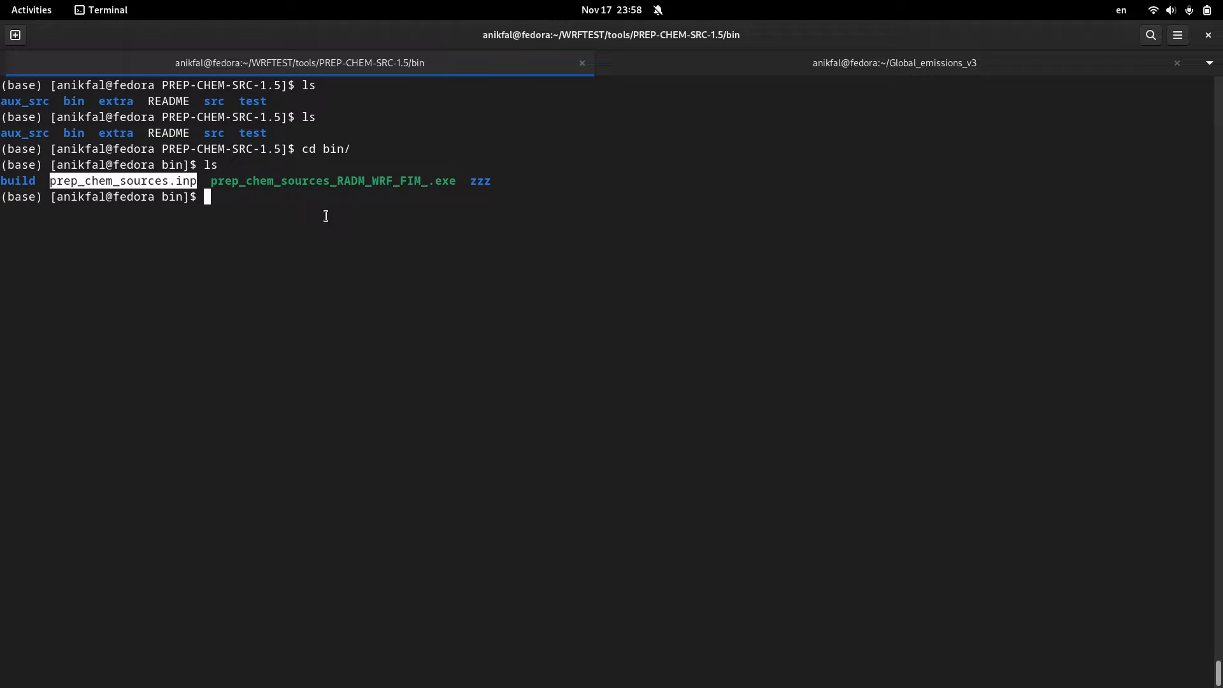
{"action": "type", "text": "v"}
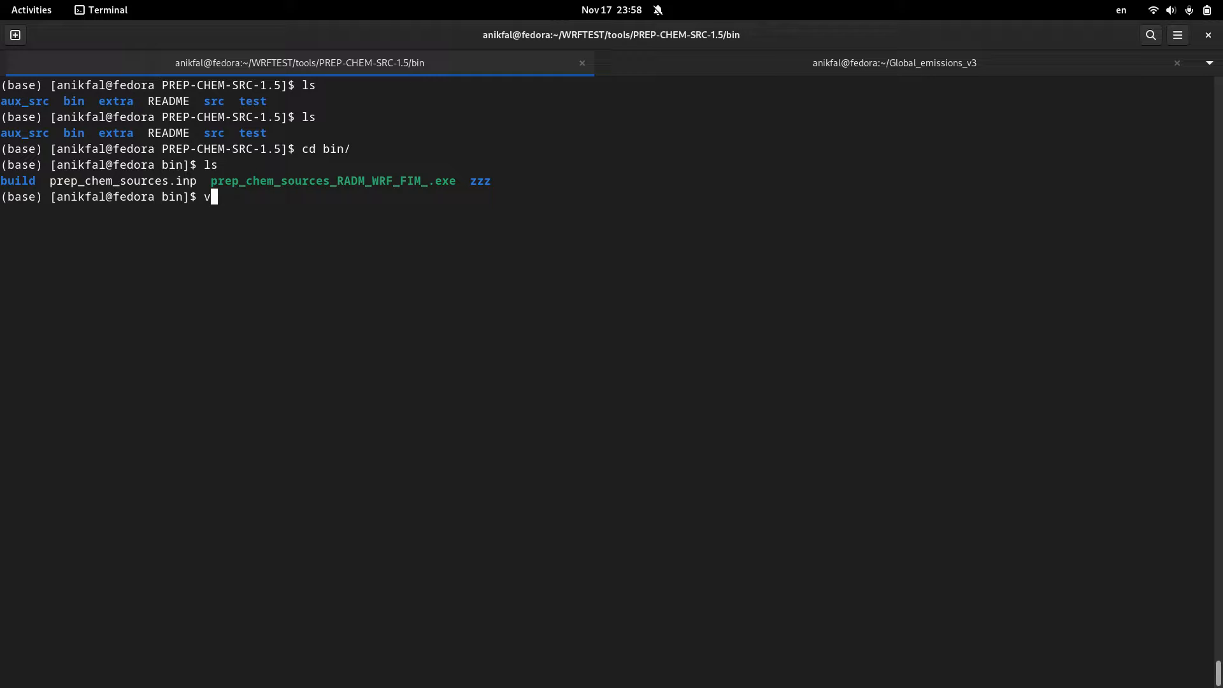
{"action": "type", "text": "i prep_chem_sources.inp"}
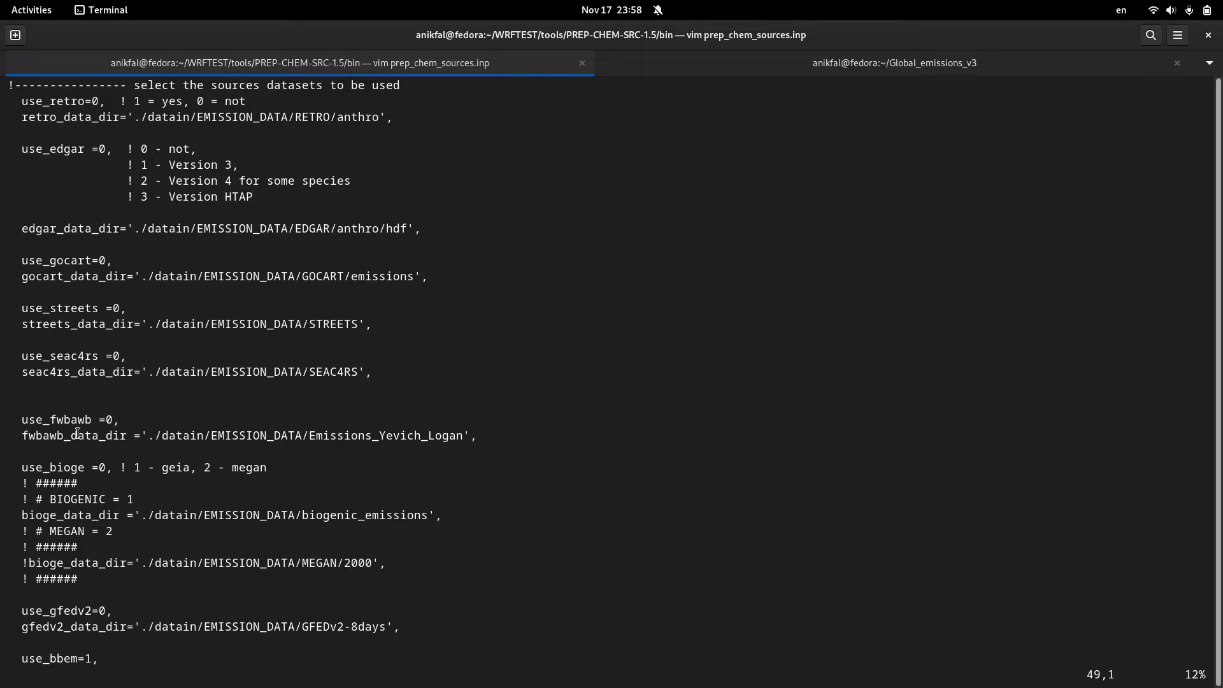
{"action": "scroll", "scroll_direction": "down", "scroll_amount": 3}
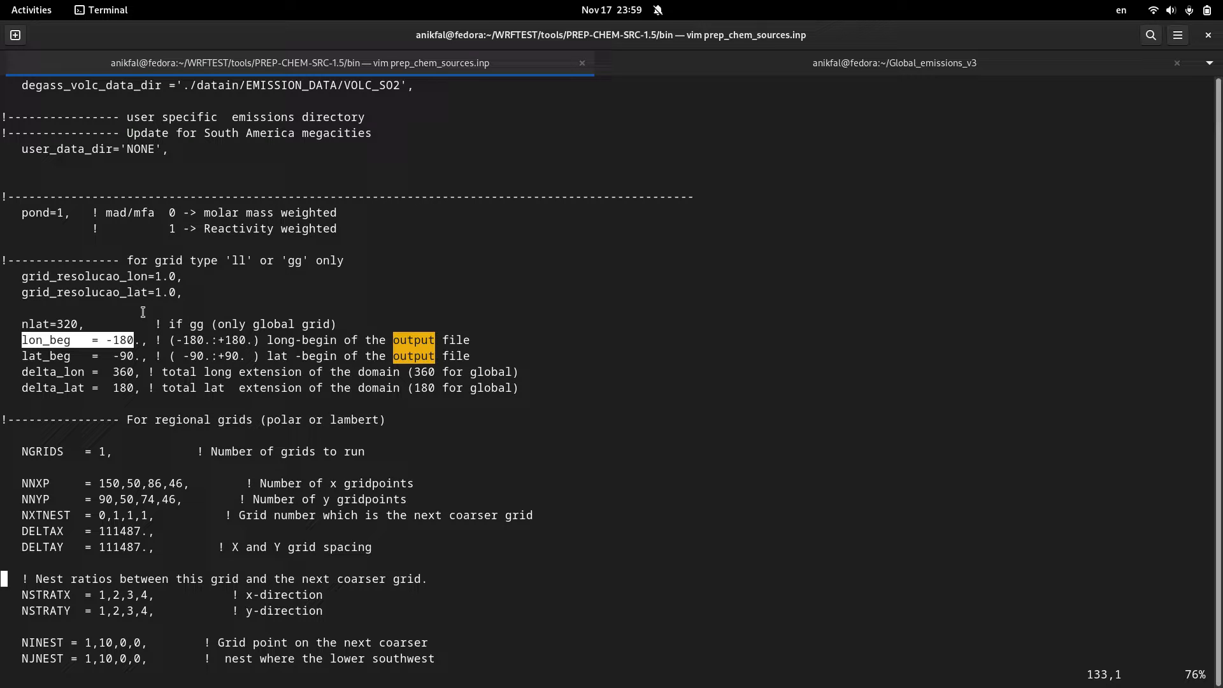
{"action": "scroll", "scroll_direction": "down", "scroll_amount": 3}
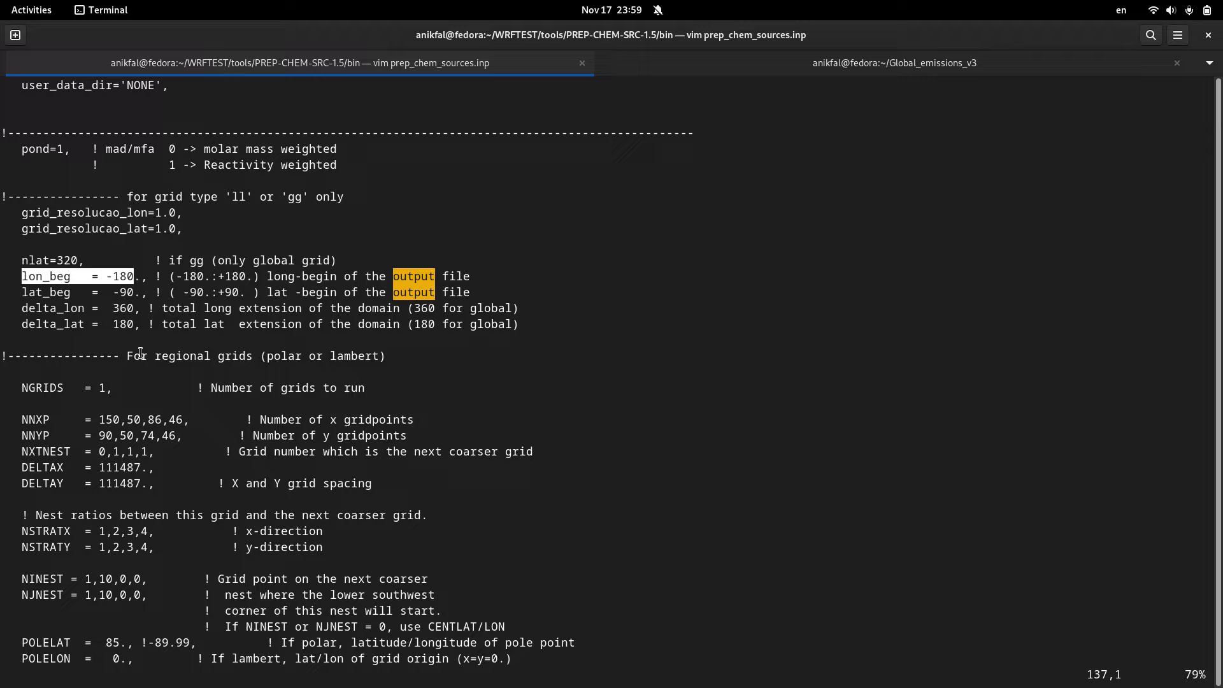
{"action": "scroll", "scroll_direction": "down", "scroll_amount": 3}
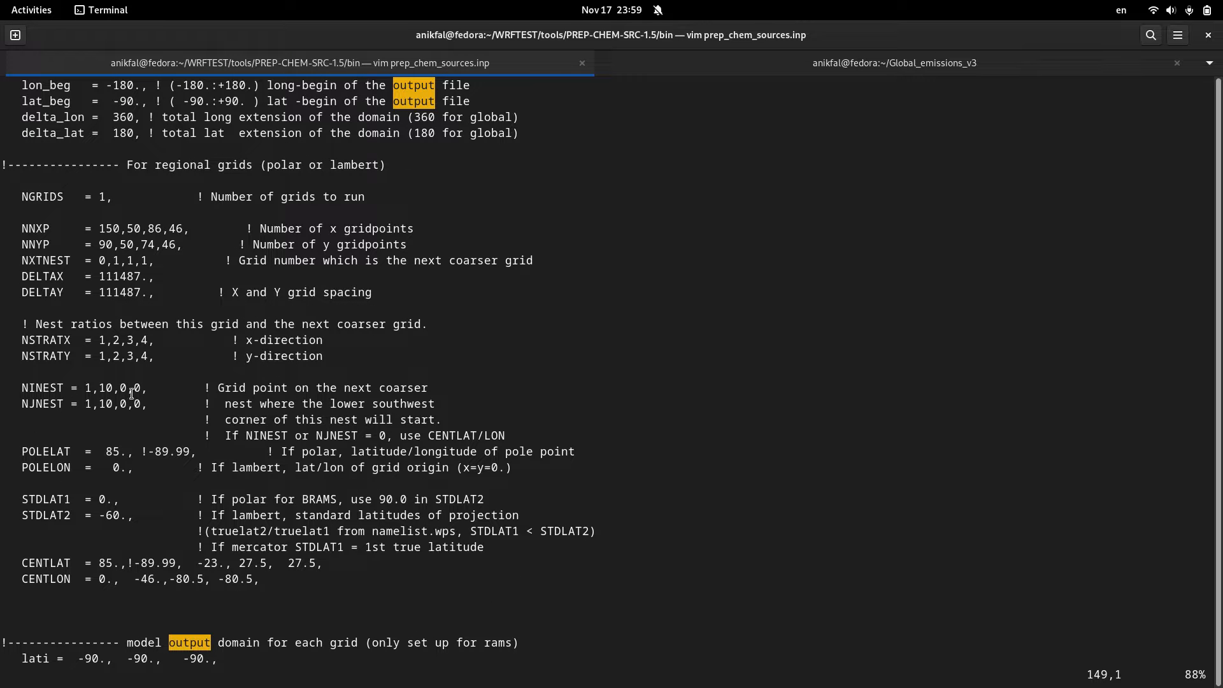
{"action": "scroll", "scroll_direction": "down", "scroll_amount": 3}
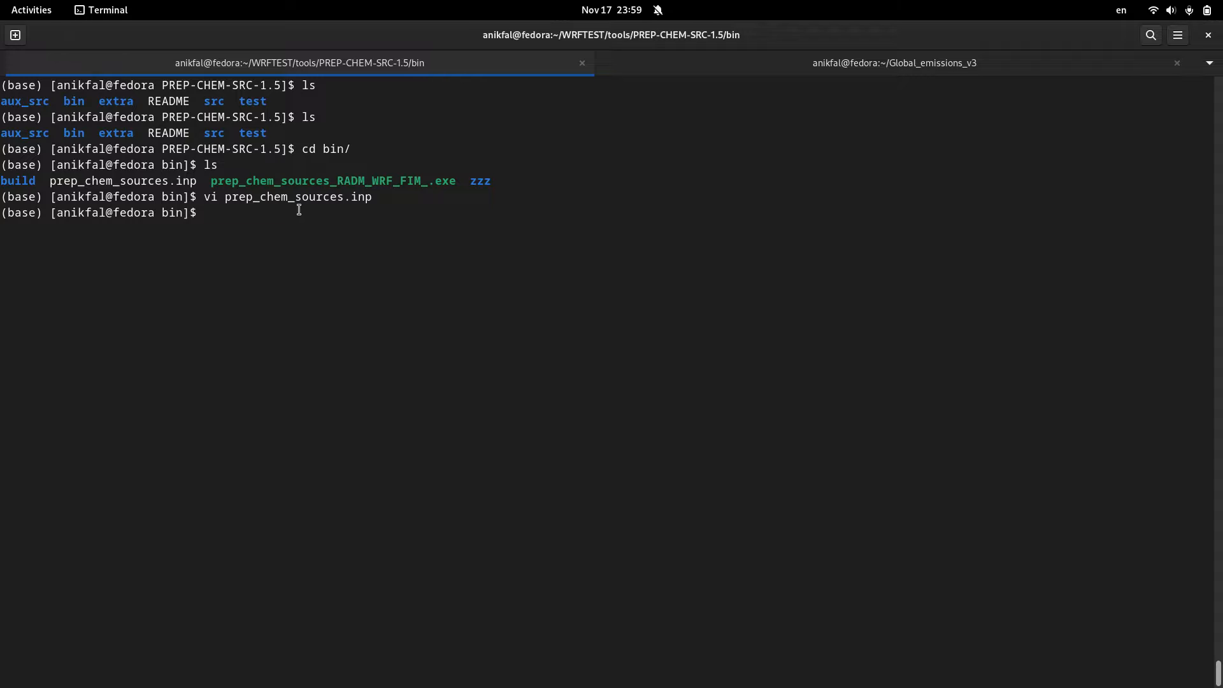
- Copy the atmospheric_science repository's SSH address from its GitHub page
{"action": "double_click", "coordinate": [298, 196]}
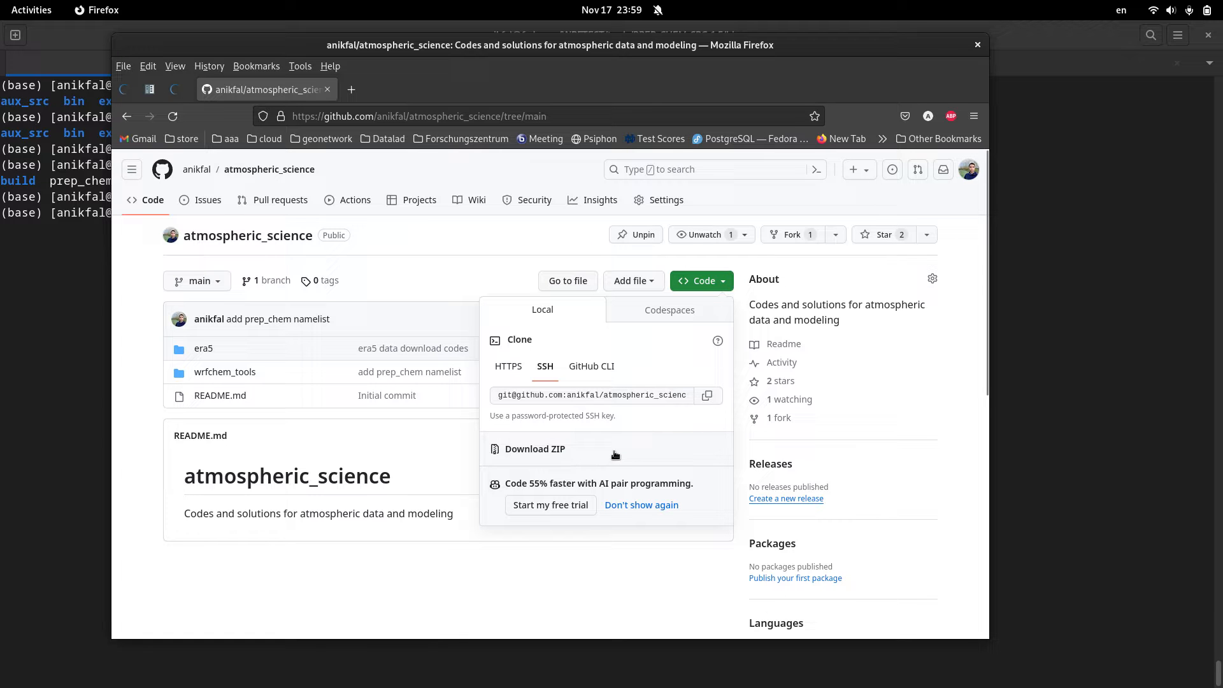
{"action": "mouse_move", "coordinate": [698, 417]}
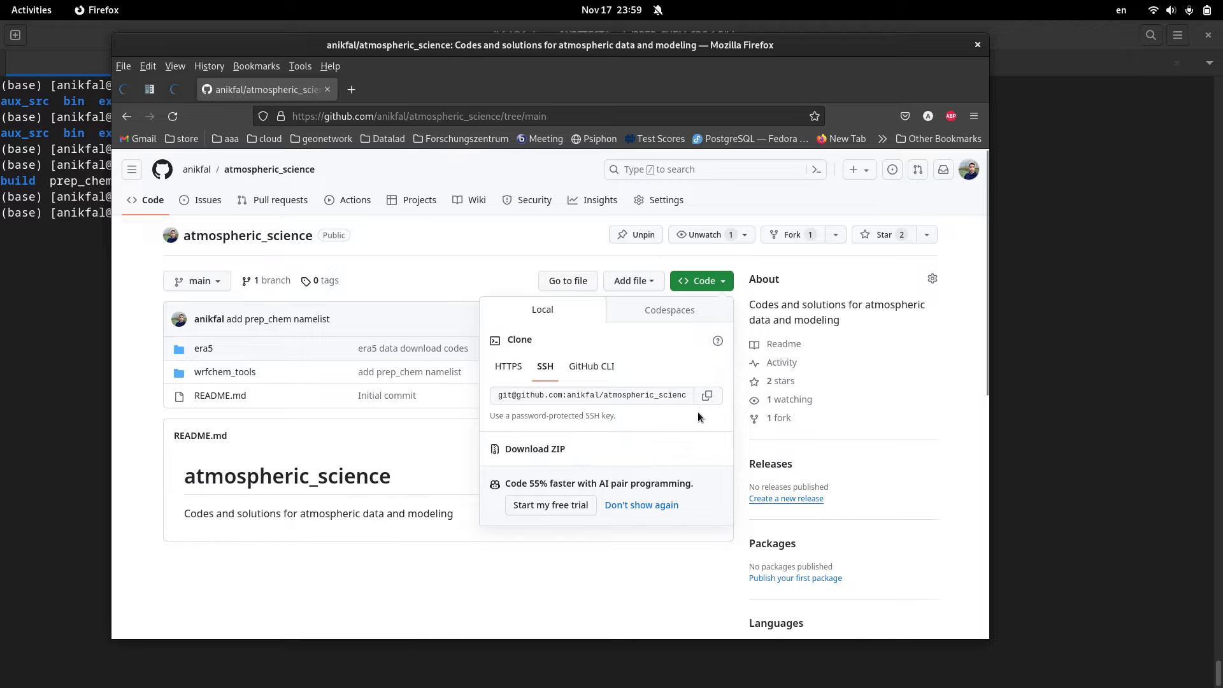
{"action": "left_click", "coordinate": [706, 395]}
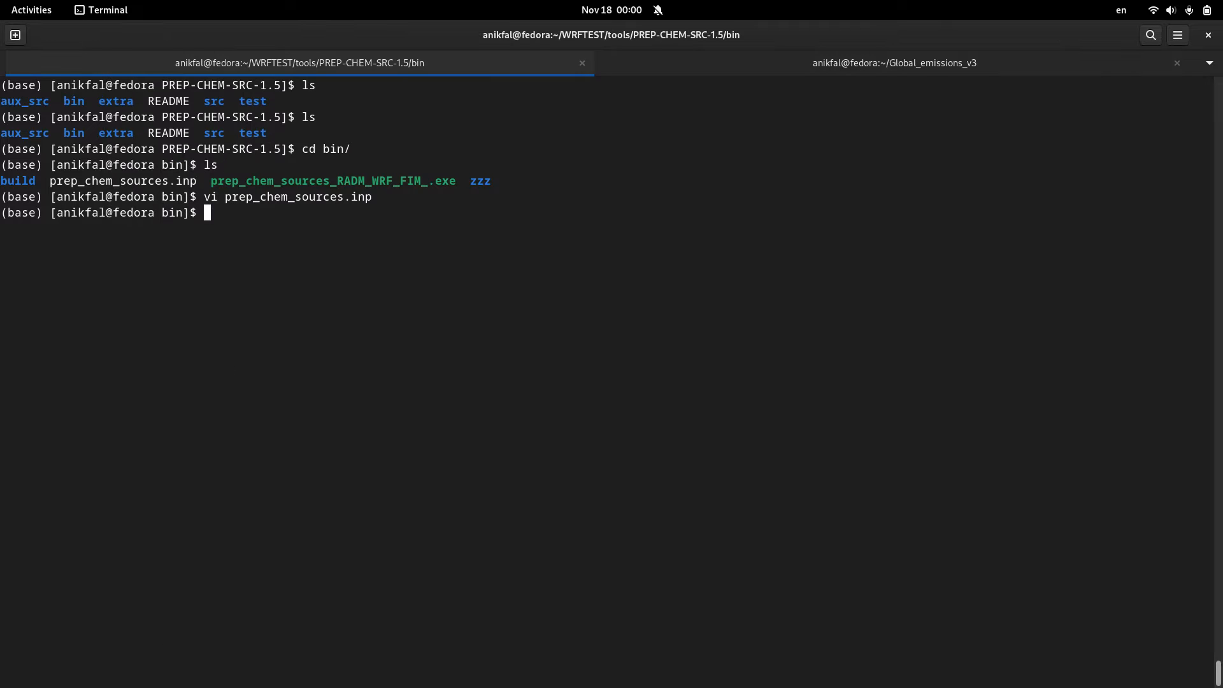
- Clone anikfal/atmospheric_science and highlight set_prepchem_input.sh, namelist.wps and namelist.input in wrfchem_tools
{"action": "type", "text": "git clone git@github.com:anikfal/atmospheric_science.git"}
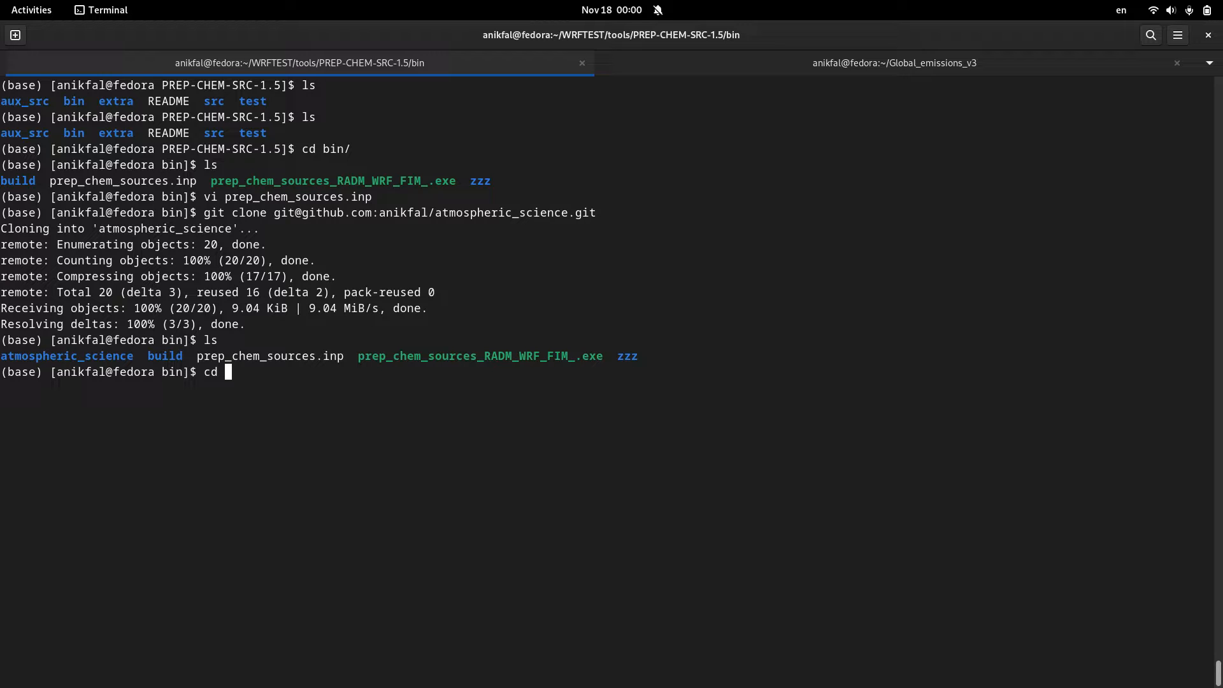
{"action": "type", "text": "atmospheric_science/"}
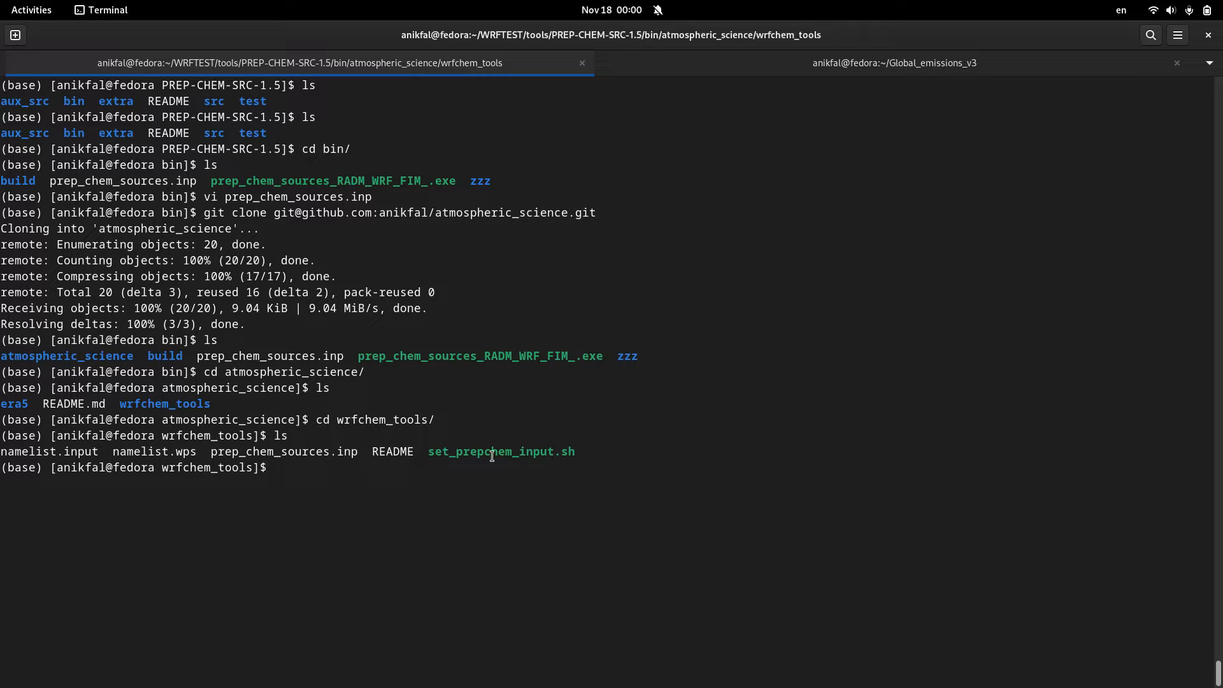
{"action": "double_click", "coordinate": [501, 452]}
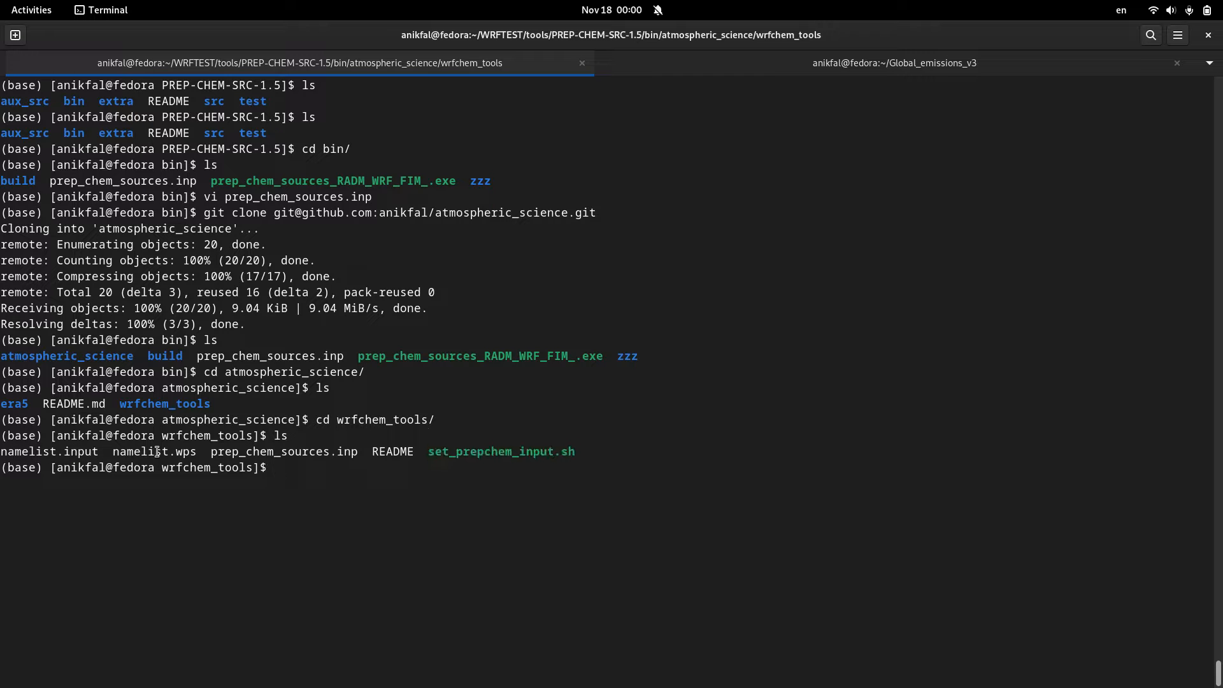
{"action": "double_click", "coordinate": [154, 451]}
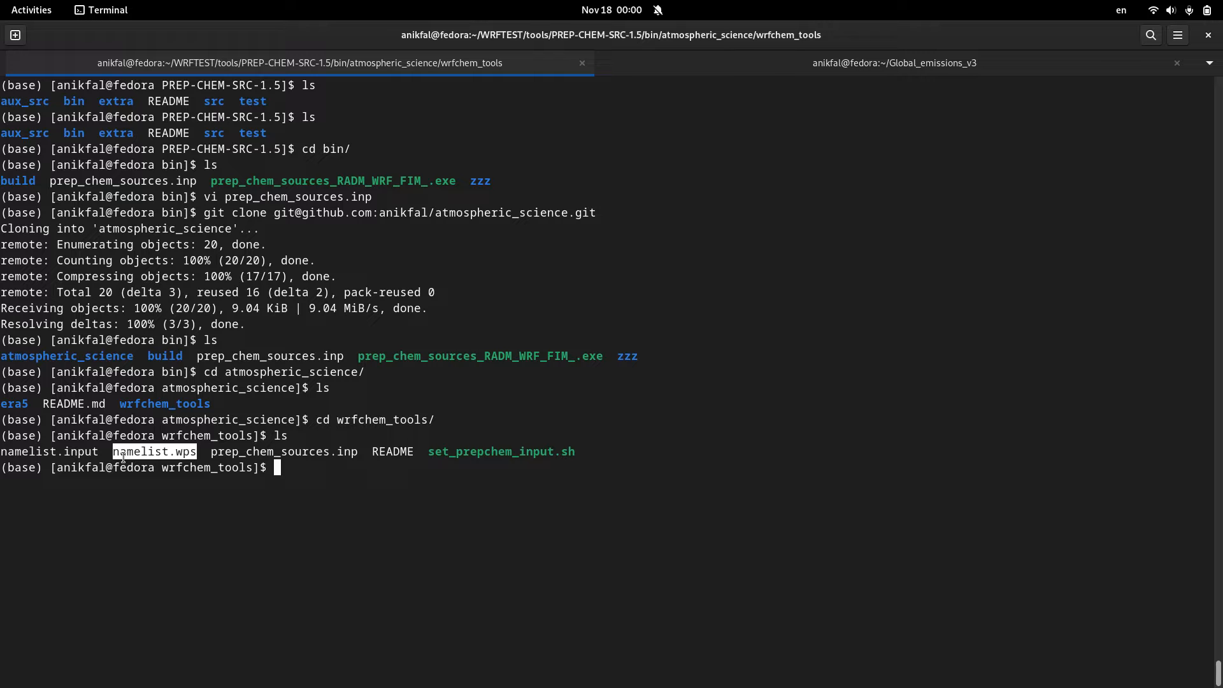
{"action": "double_click", "coordinate": [49, 451]}
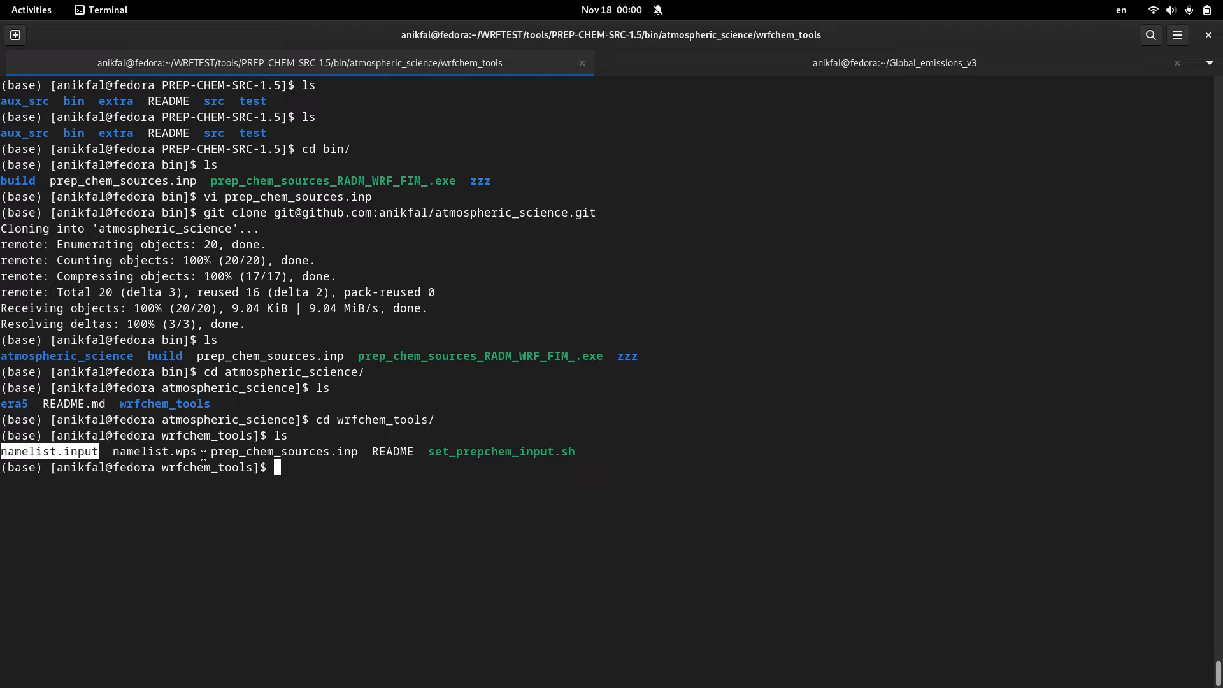
- Copy the full path of set_prepchem_input.sh to the clipboard using realpath and xclip
{"action": "type", "text": "re"}
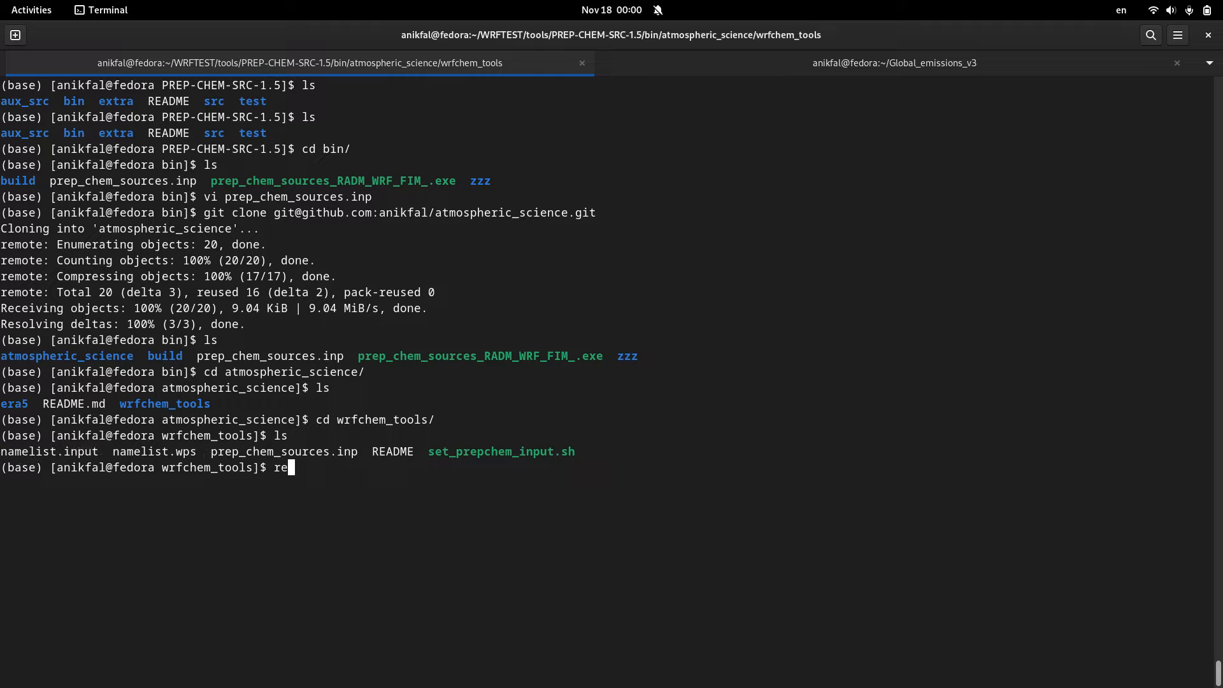
{"action": "type", "text": "al"}
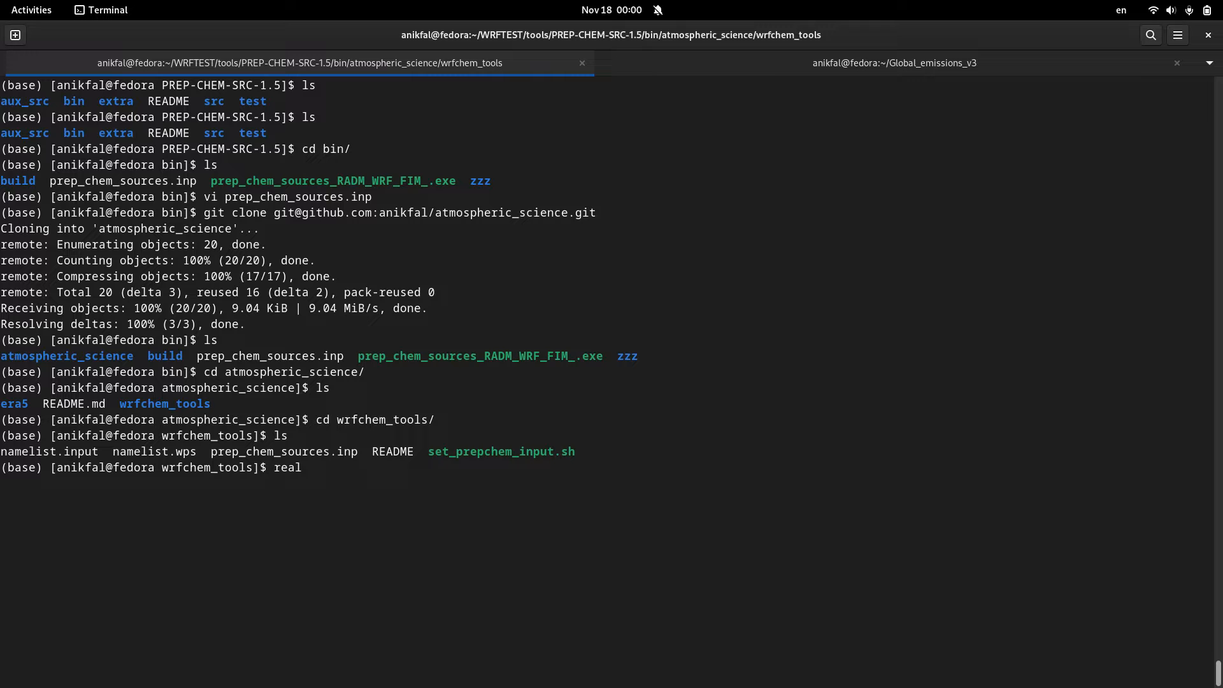
{"action": "key", "text": "BackSpace"}
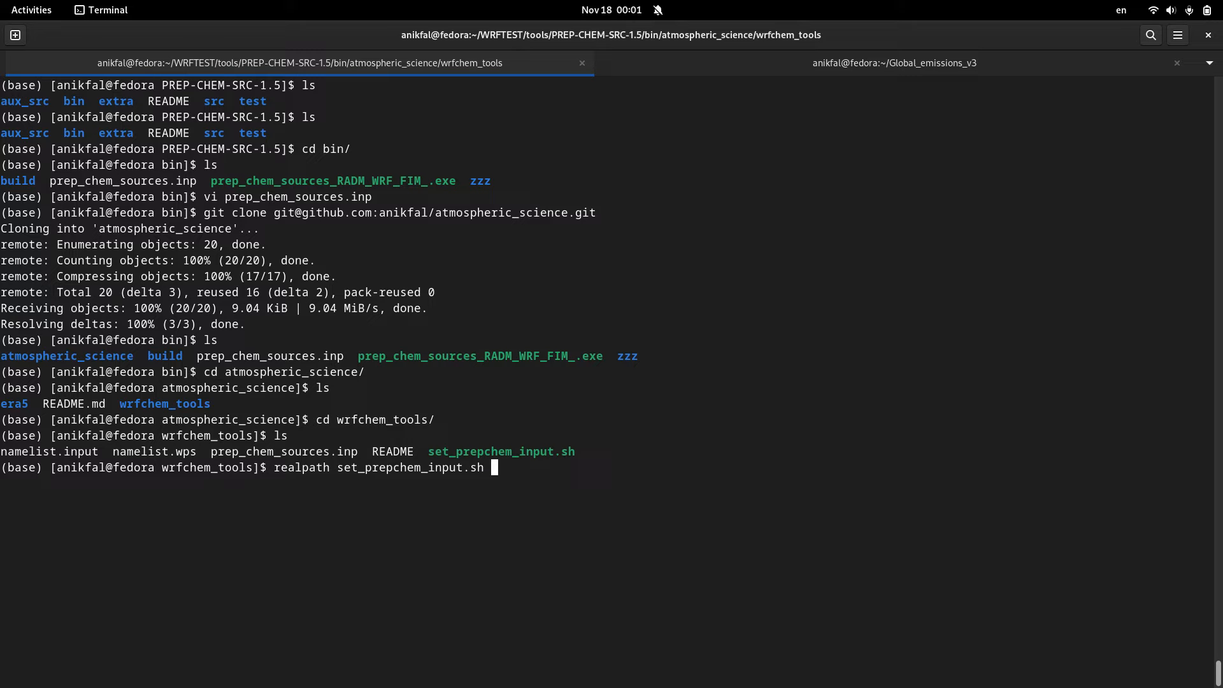
{"action": "type", "text": "|xclip"}
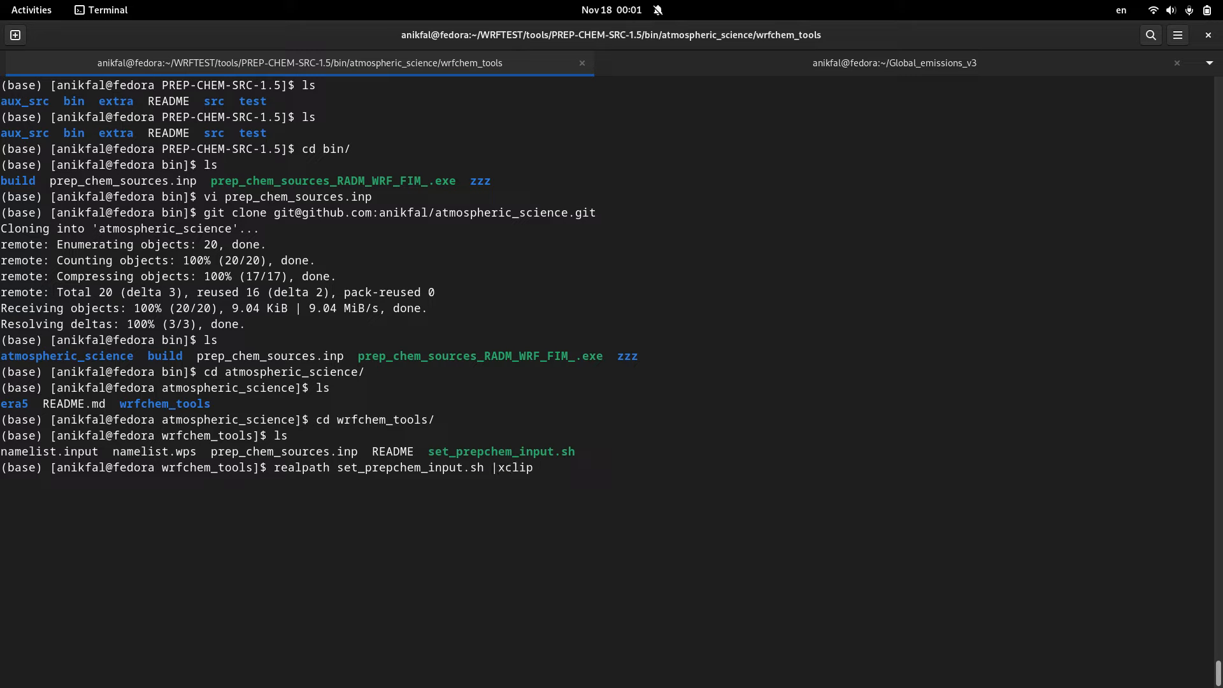
- Copy set_prepchem_input.sh into the PREP-CHEM-SRC-1.5 bin folder, verify it, and open it in vi
{"action": "type", "text": "cd ../.."}
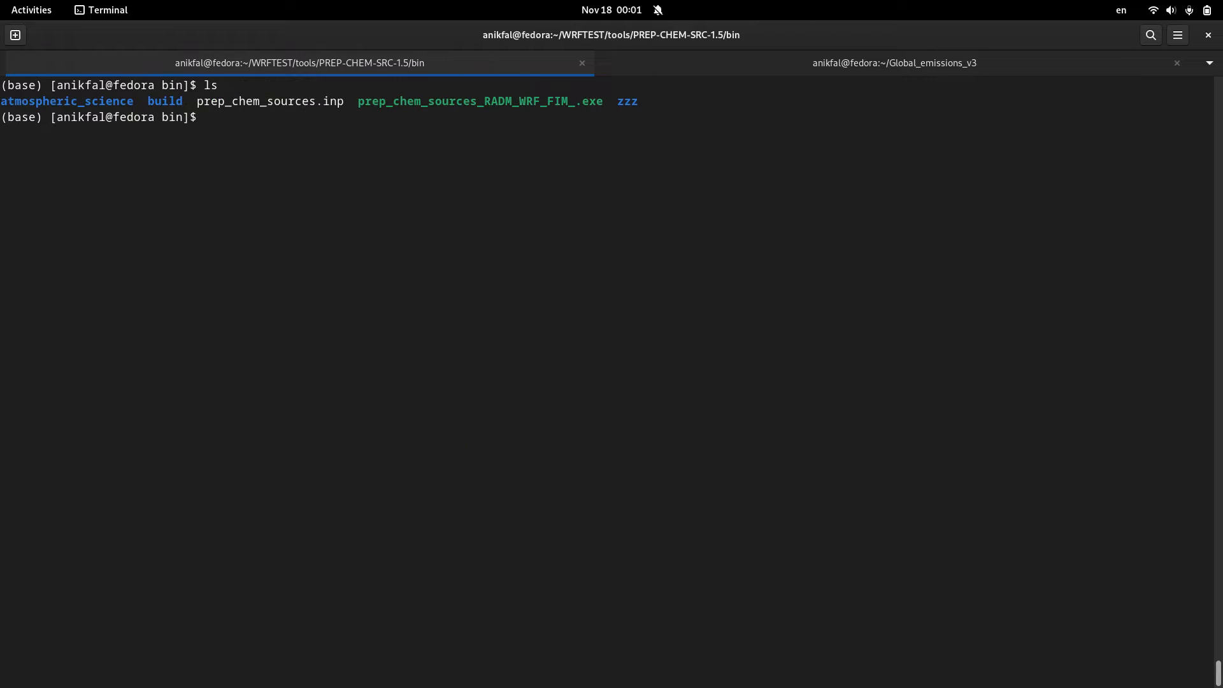
{"action": "type", "text": "cp /home/anikfal/WRFTEST/tools/PREP-CHEM-SRC-1.5/bin/atmospheric_science/wrfchem_tools/set_prepchem_input.sh ."}
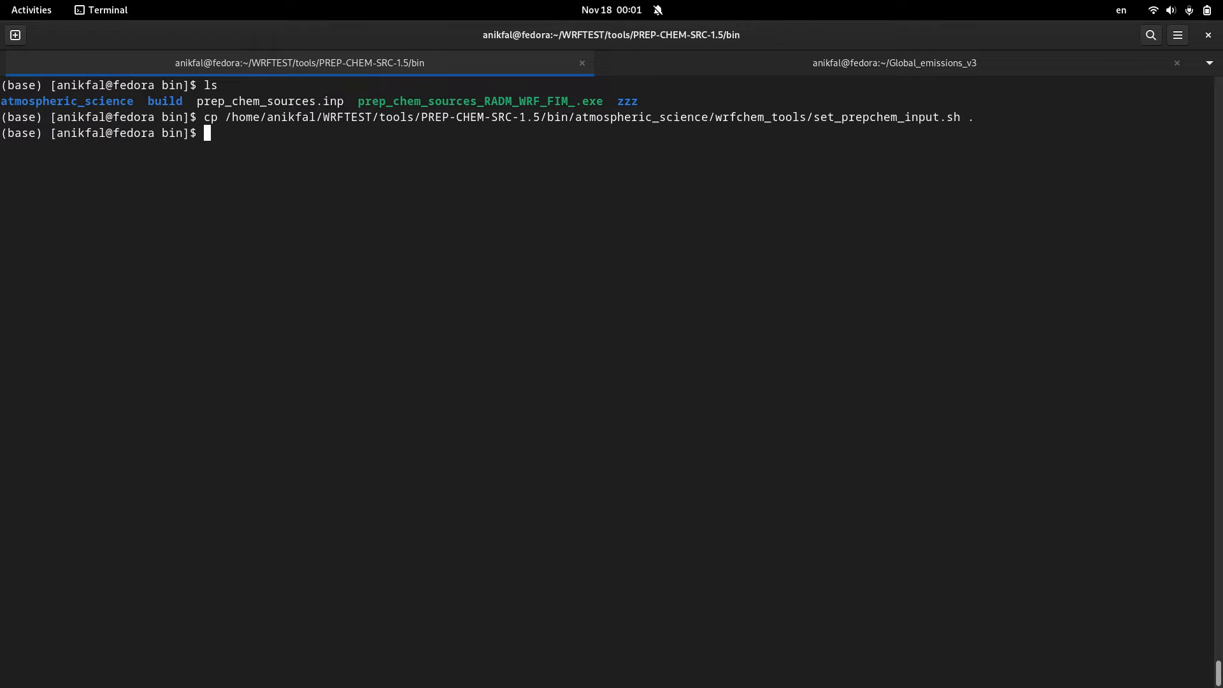
{"action": "type", "text": "ls"}
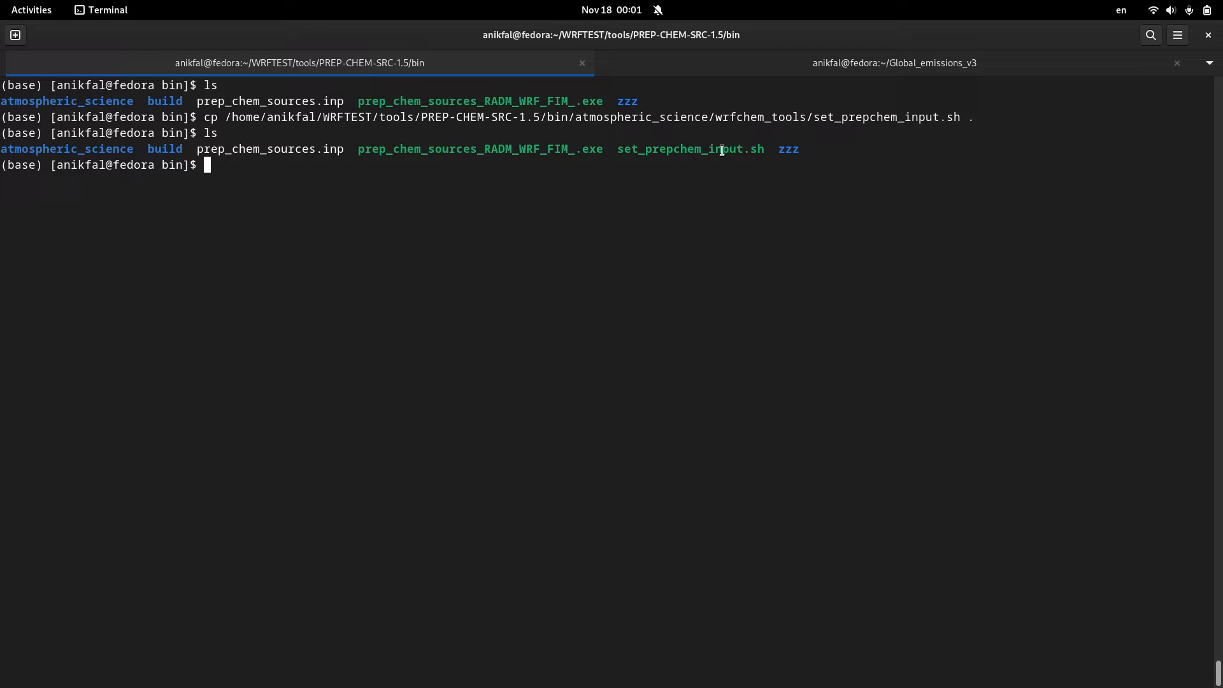
{"action": "type", "text": "vi se"}
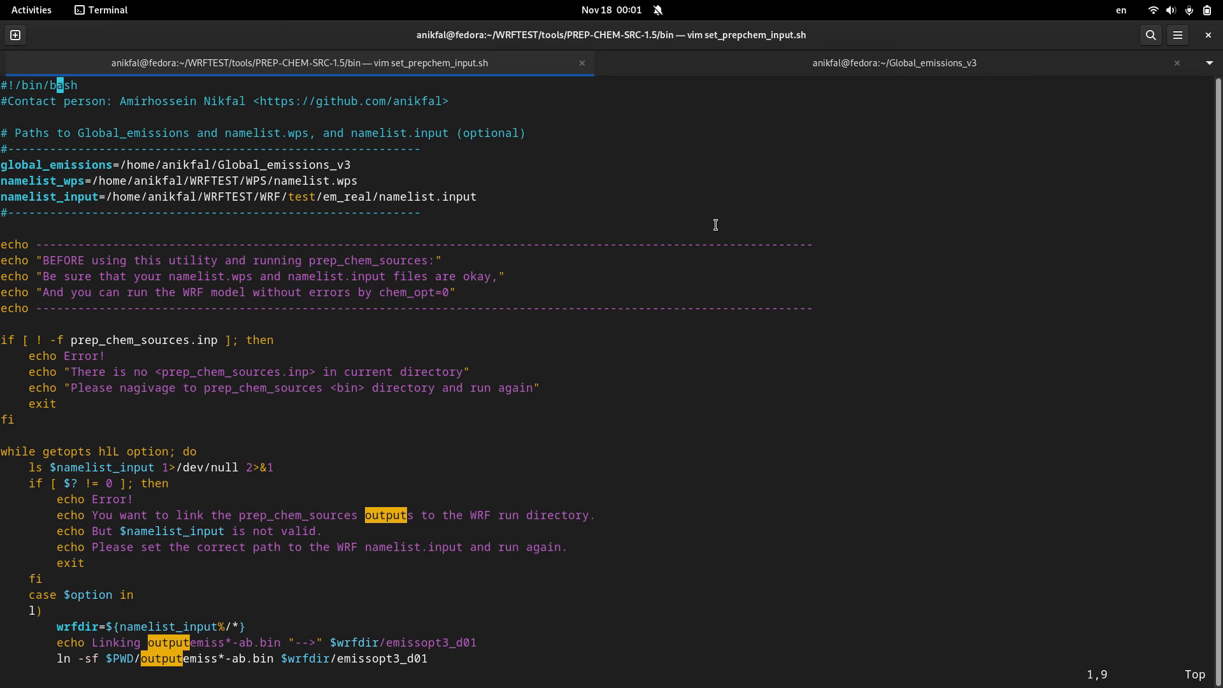
{"action": "mouse_move", "coordinate": [265, 236]}
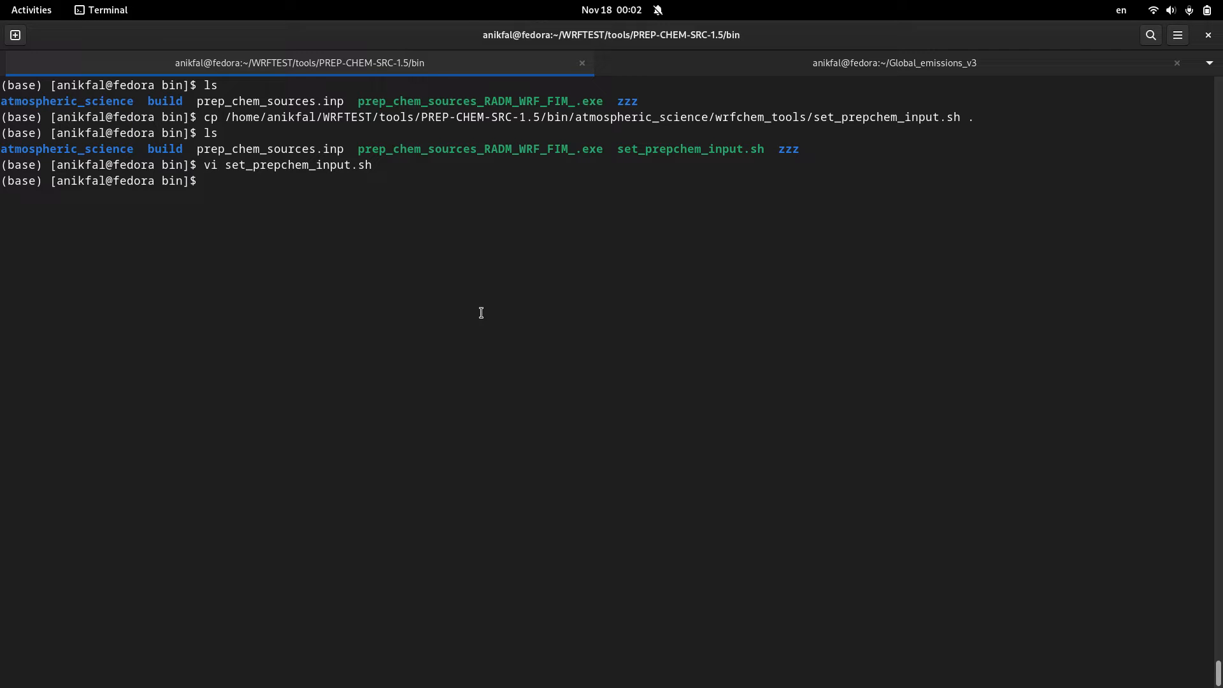
- Check the Global_emissions_v3 path in the second tab, then begin ./set_prepchem_input.sh in bin
{"action": "left_click", "coordinate": [893, 63]}
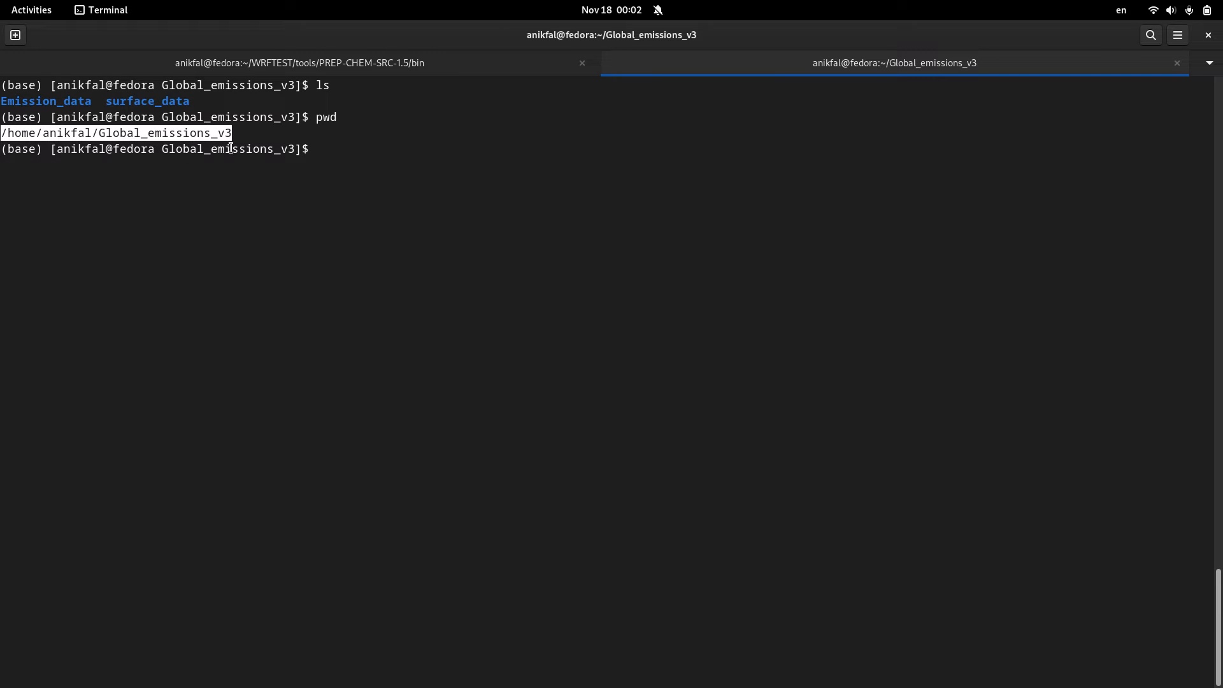
{"action": "left_click", "coordinate": [299, 63]}
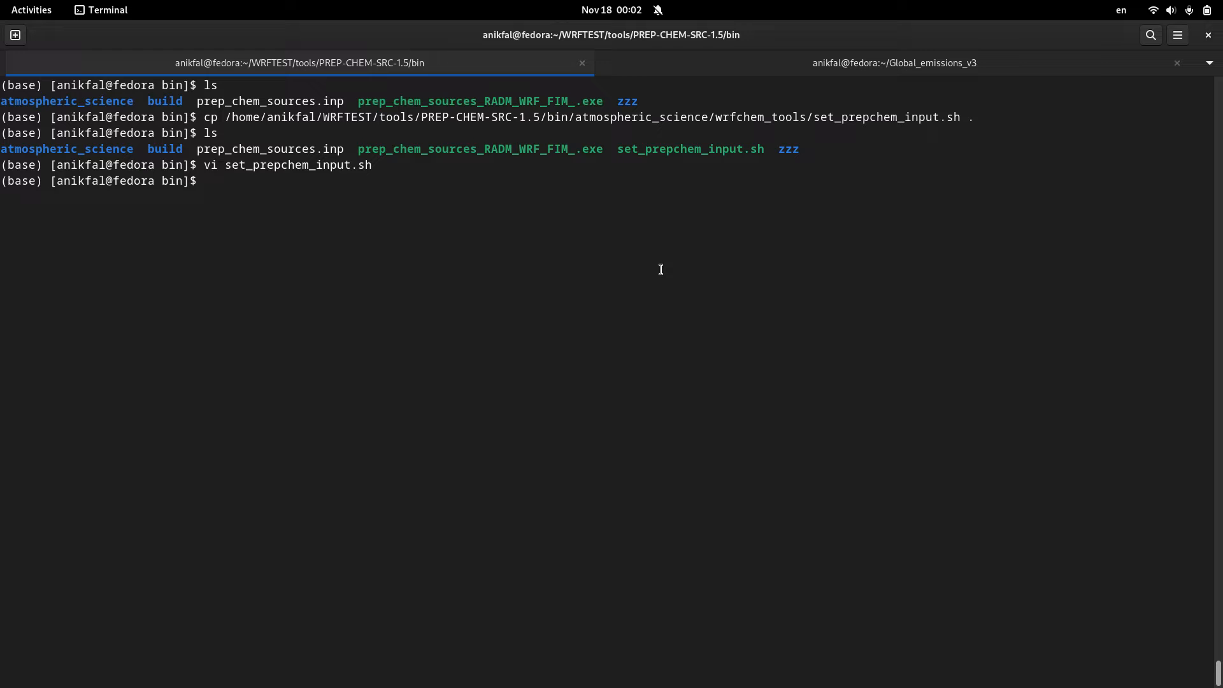
{"action": "type", "text": "./set_prepchem_input.sh"}
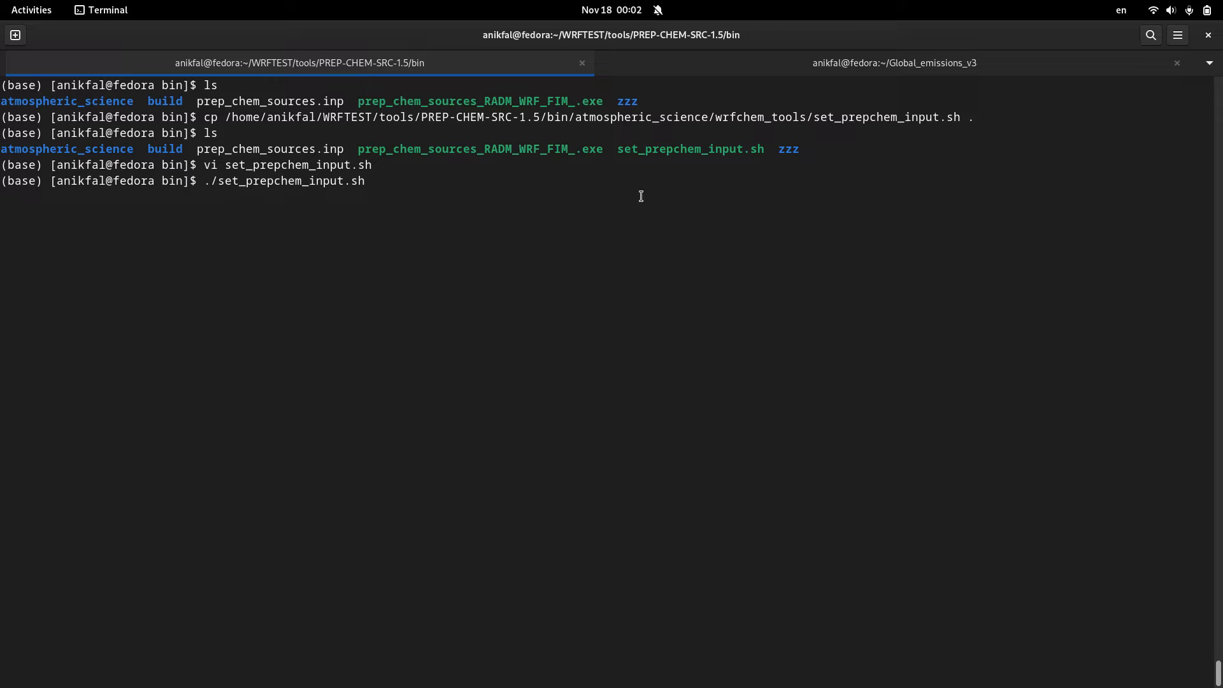
- Run set_prepchem_input.sh to fill prep_chem_sources.inp, then open that file in vi
{"action": "key", "text": "Return"}
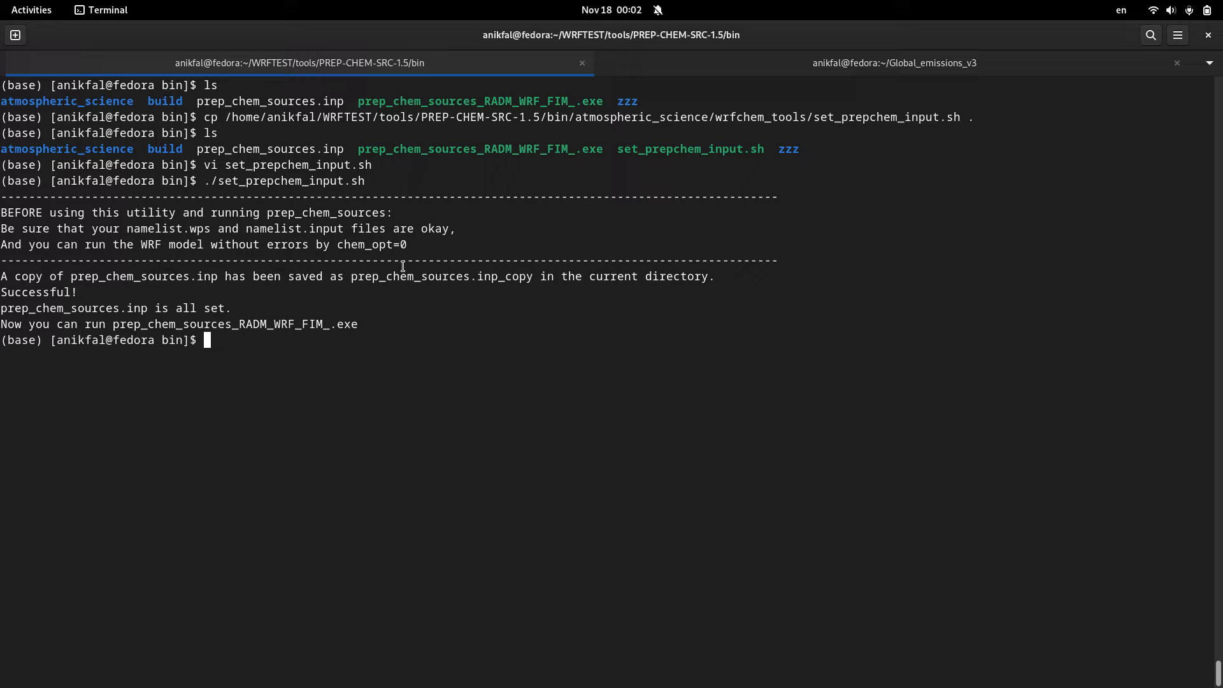
{"action": "type", "text": "vi prep_chem_sources.inp"}
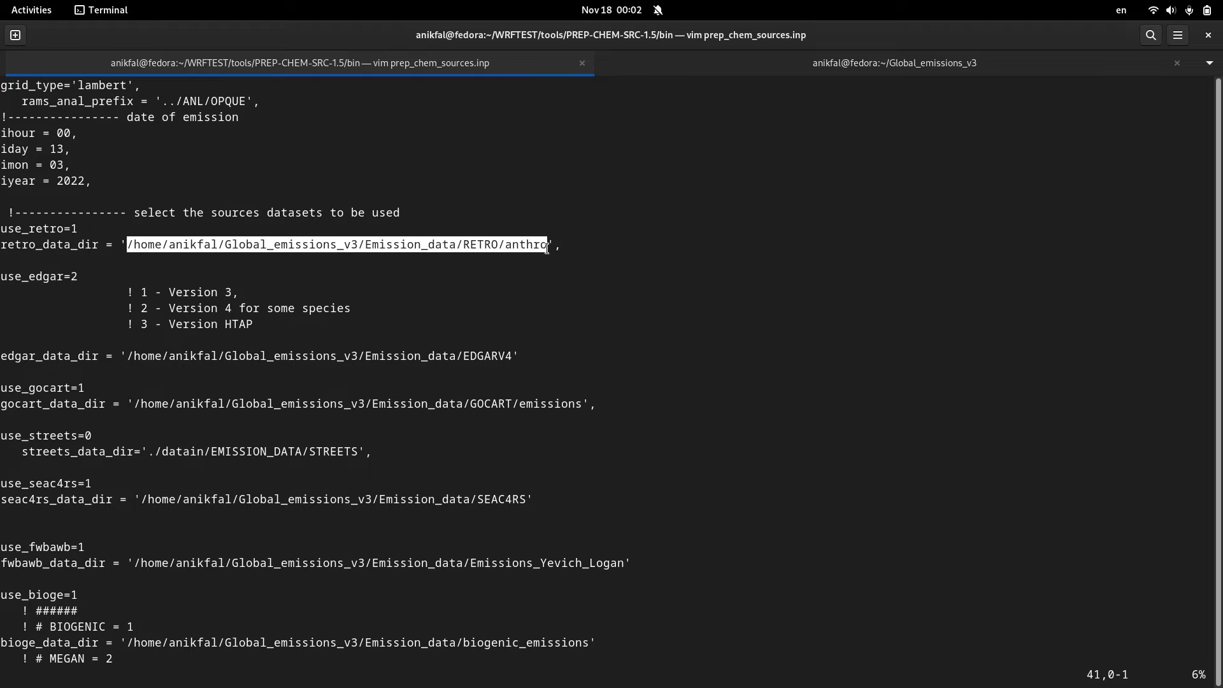
{"action": "mouse_move", "coordinate": [166, 380]}
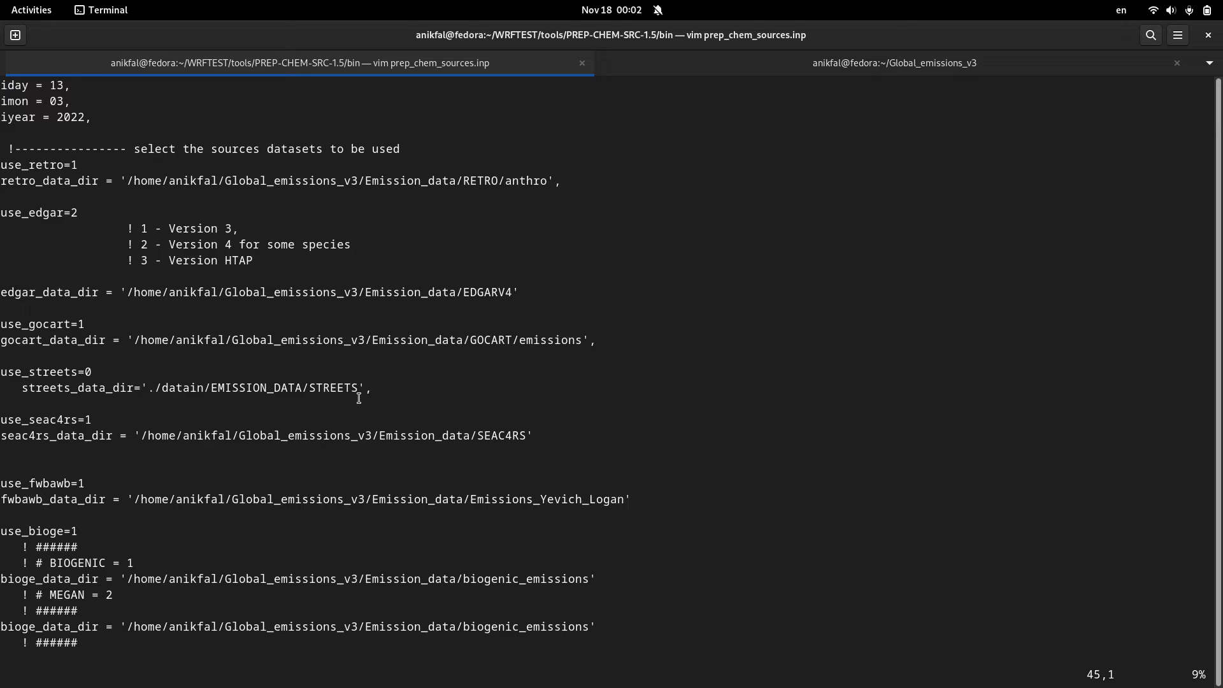
- Scroll through prep_chem_sources.inp checking date 2022-03-13, Global_emissions_v3 paths and grid settings
{"action": "scroll", "scroll_direction": "down", "scroll_amount": 3}
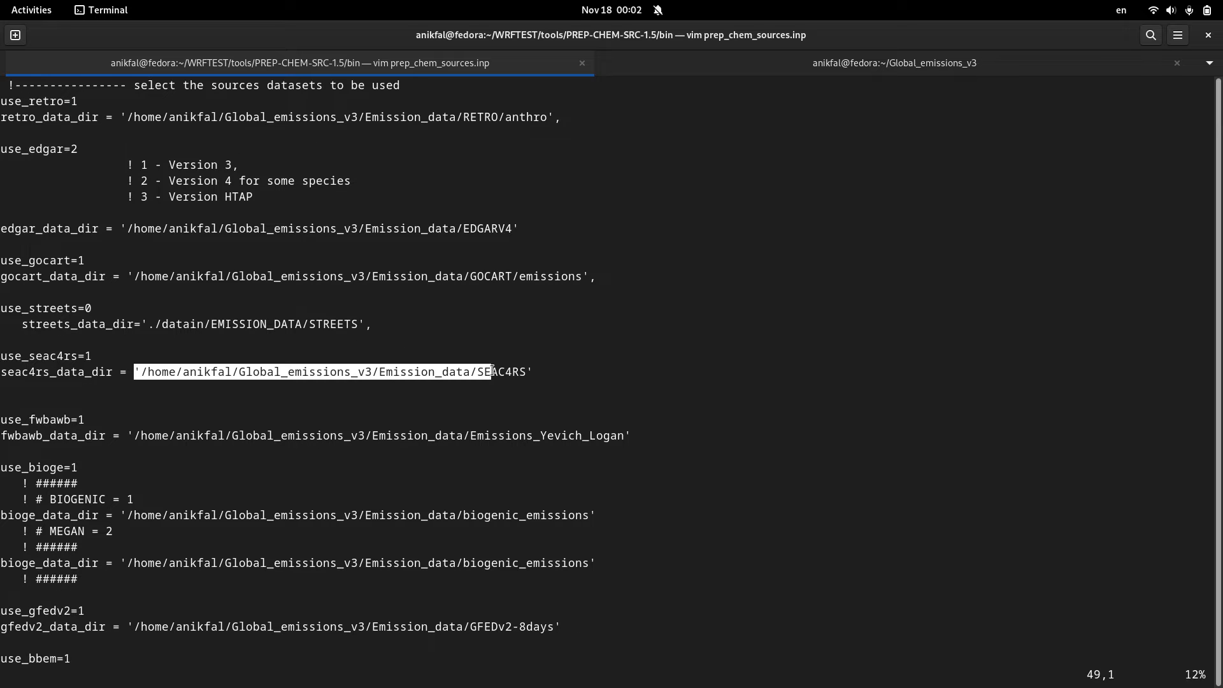
{"action": "scroll", "scroll_direction": "down", "scroll_amount": 3}
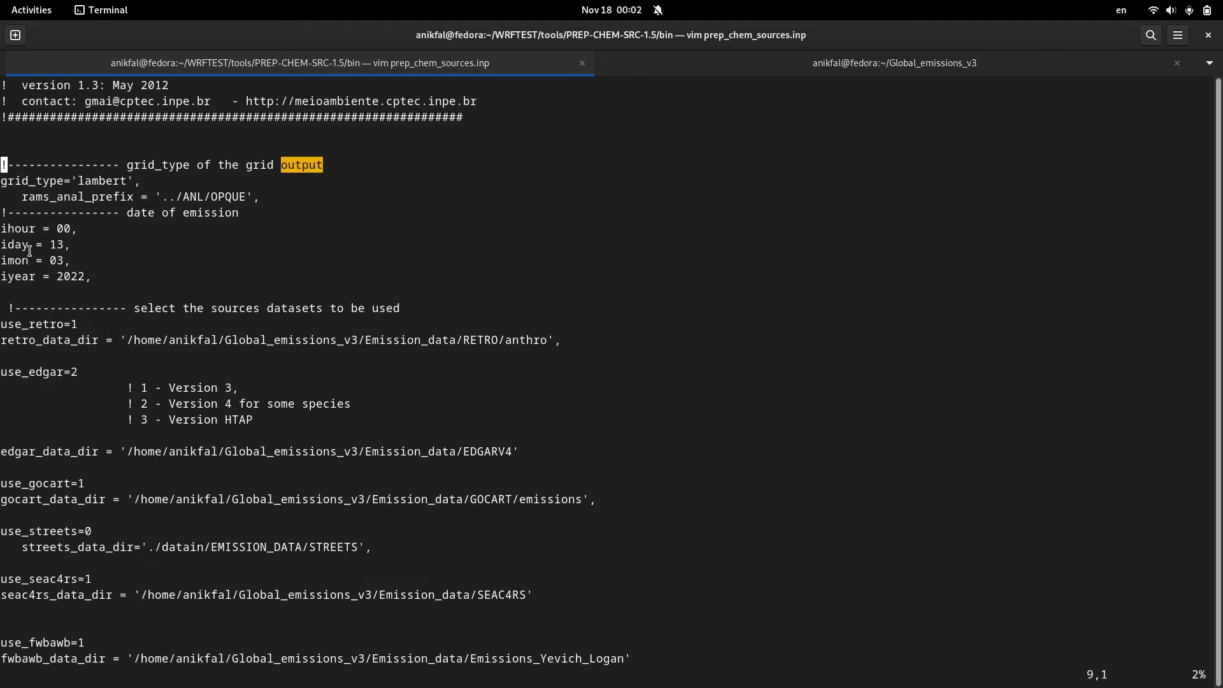
{"action": "mouse_move", "coordinate": [42, 268]}
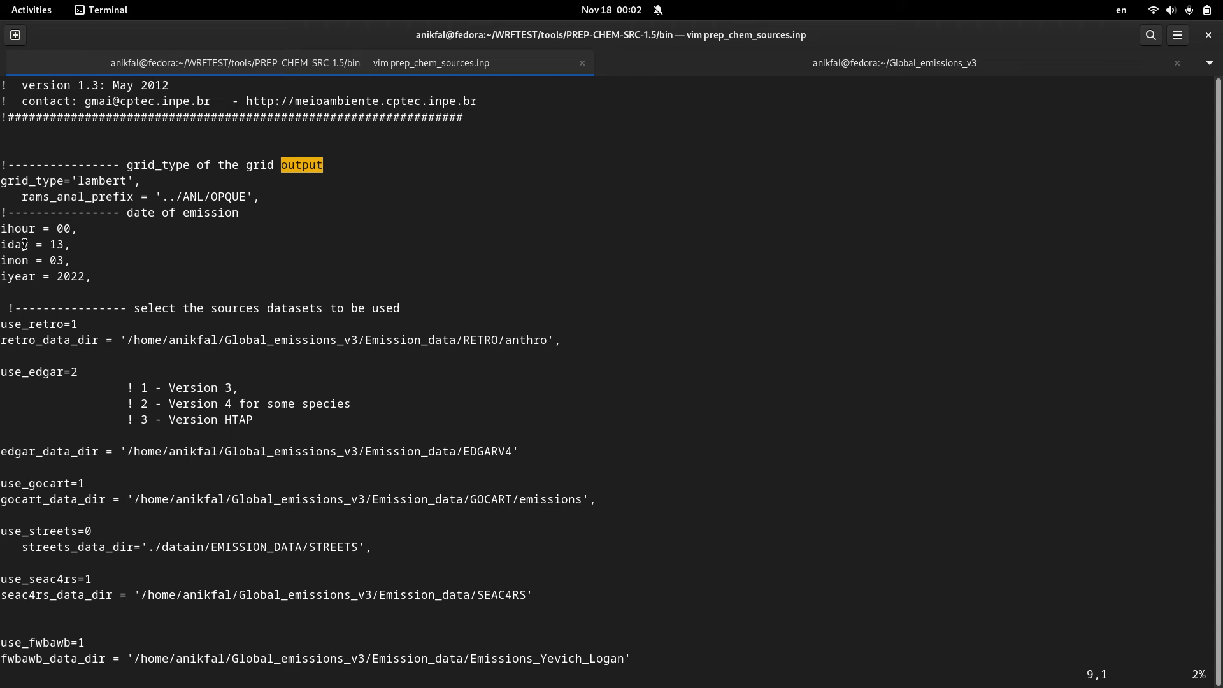
{"action": "scroll", "scroll_direction": "down", "scroll_amount": 3}
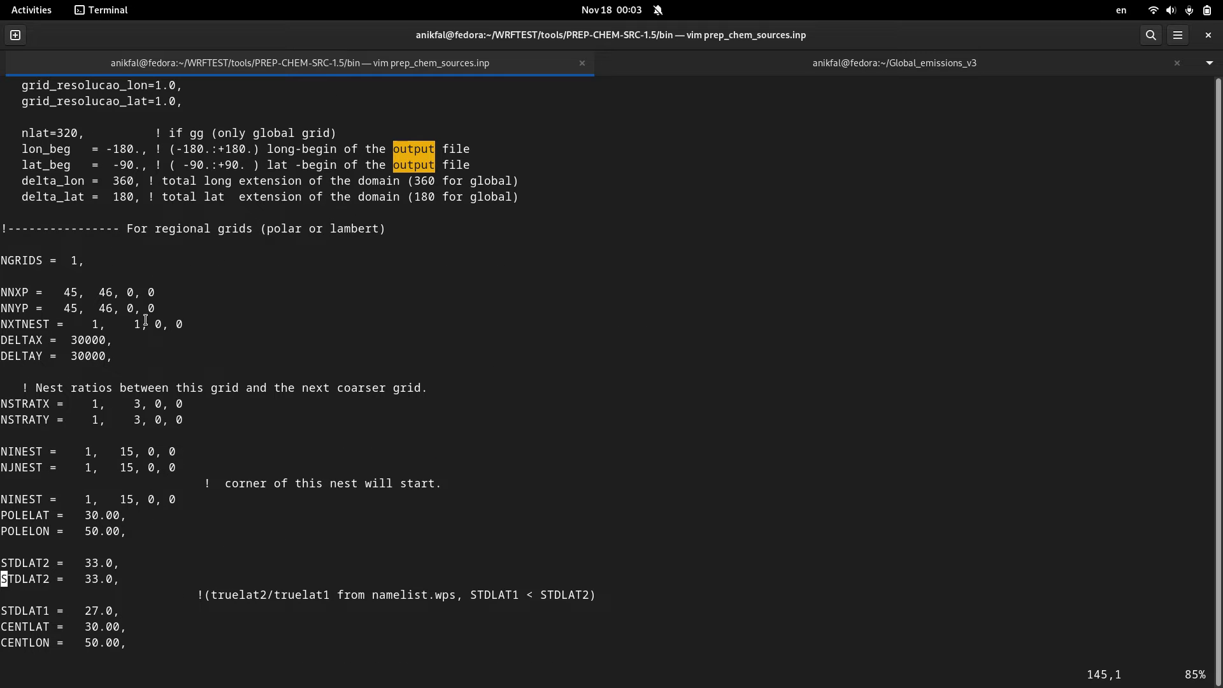
{"action": "scroll", "scroll_direction": "down", "scroll_amount": 3}
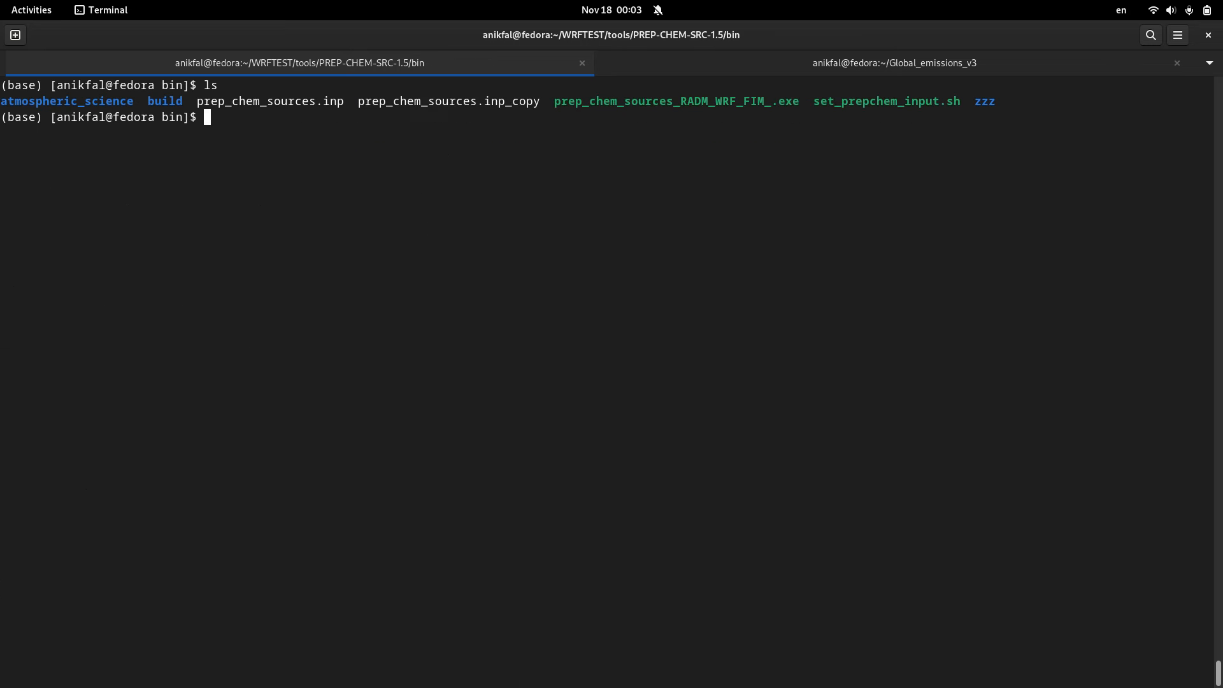
- Execute prep_chem_sources_RADM_WRF_FIM_.exe and follow its output until it finishes
{"action": "type", "text": "./prep_chem_sources_RADM_WRF_FIM_.exe"}
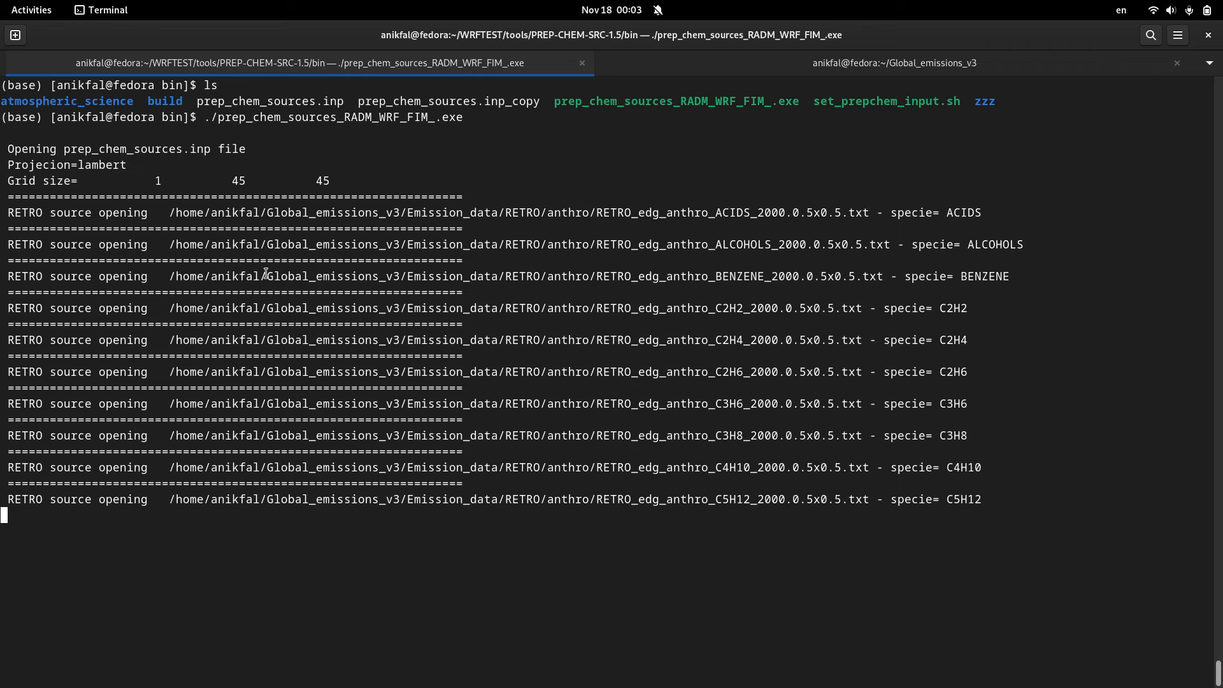
{"action": "scroll", "scroll_direction": "down", "scroll_amount": 3}
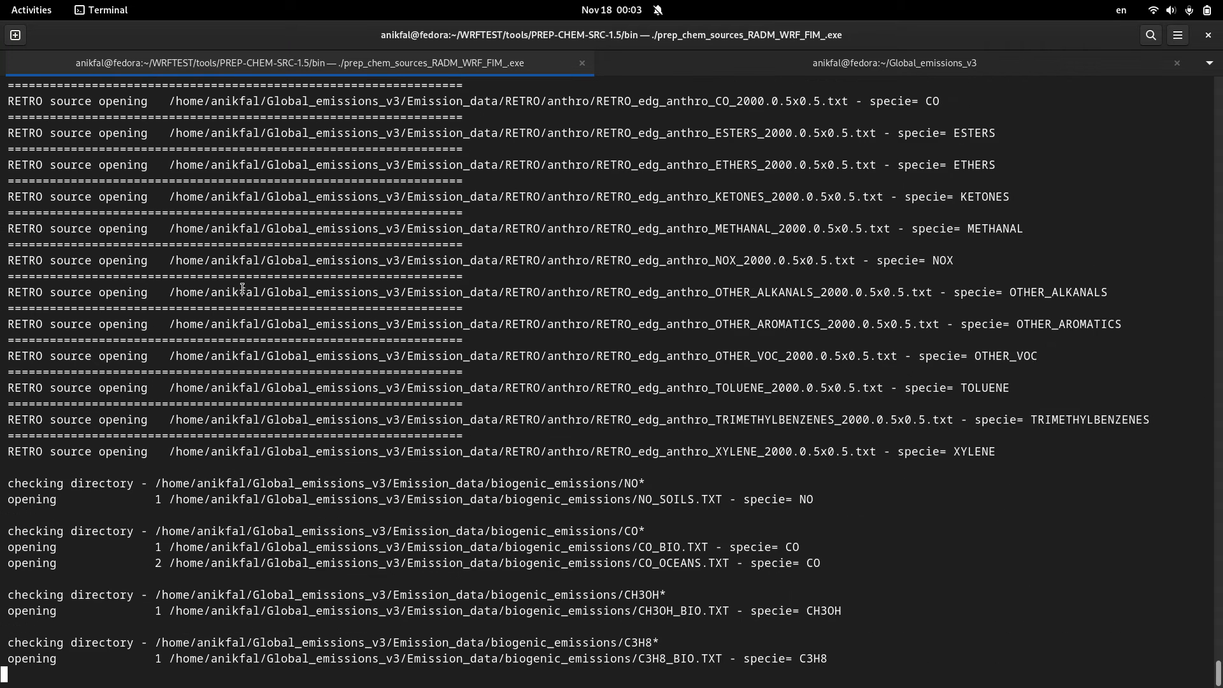
{"action": "scroll", "scroll_direction": "down", "scroll_amount": 3}
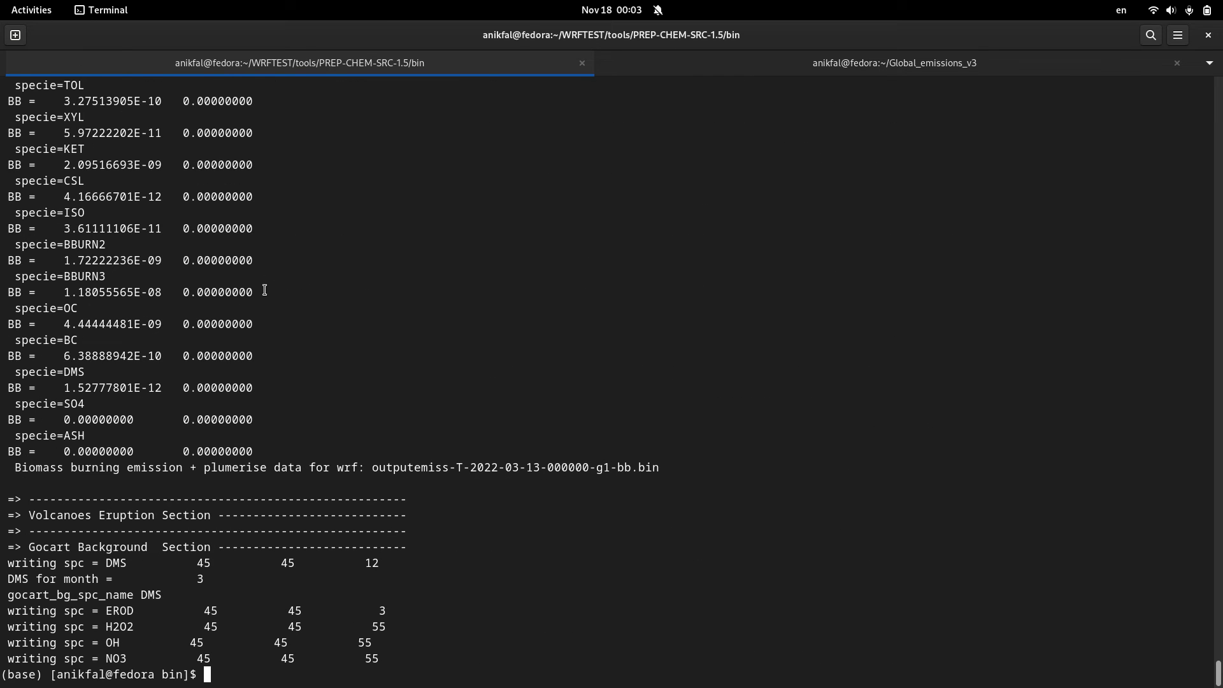
{"action": "type", "text": "ls"}
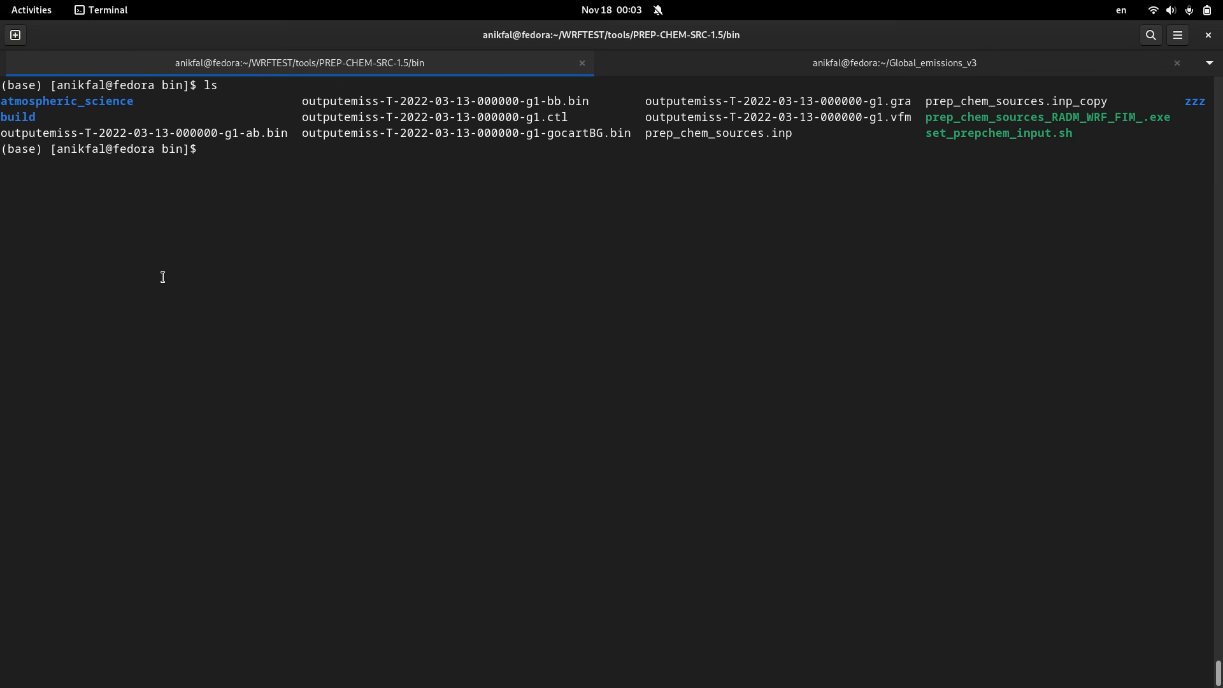
{"action": "double_click", "coordinate": [143, 133]}
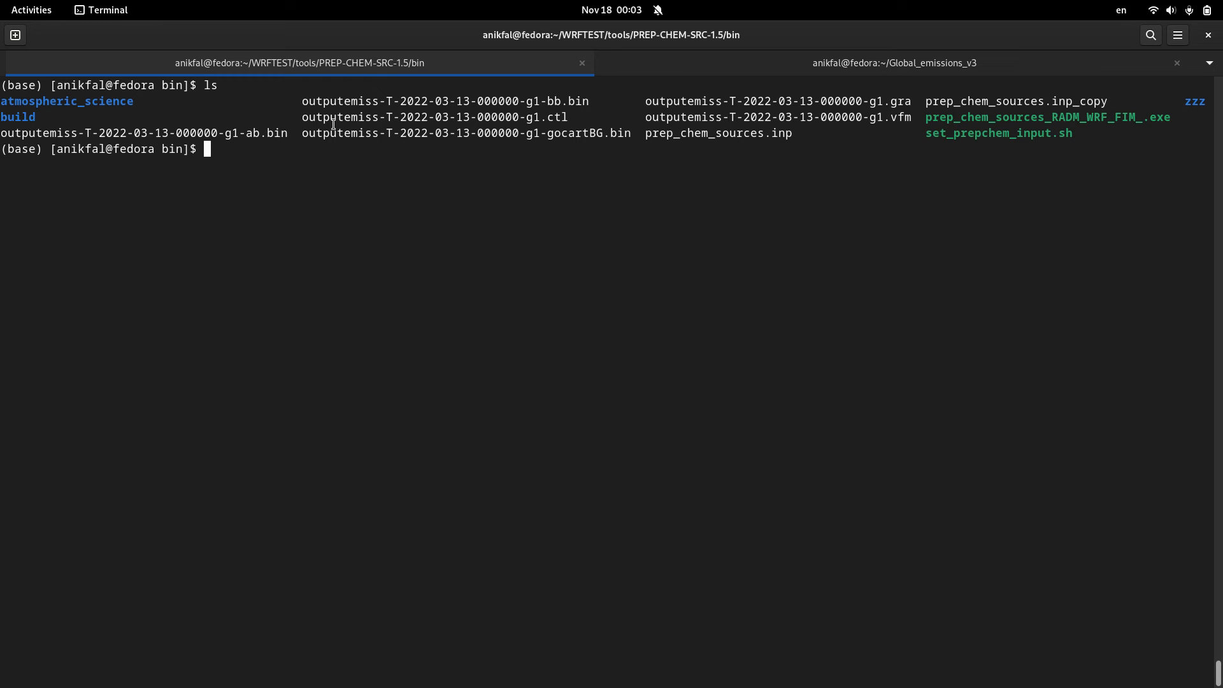
{"action": "double_click", "coordinate": [340, 100]}
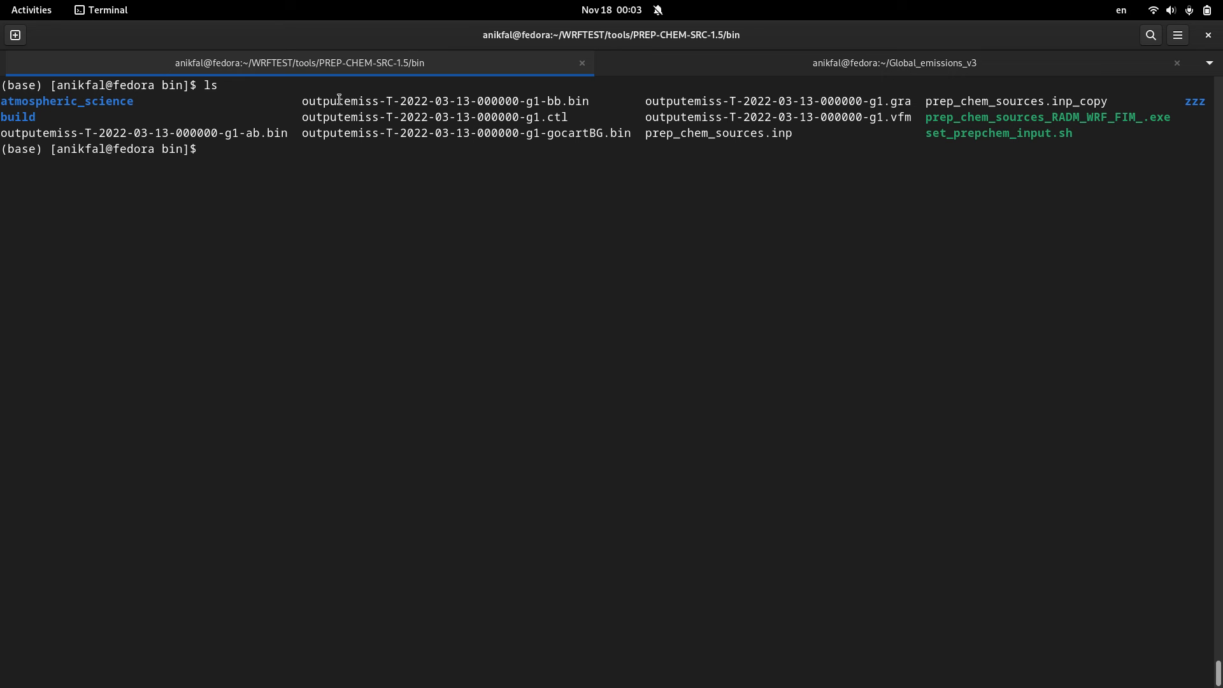
{"action": "double_click", "coordinate": [445, 101]}
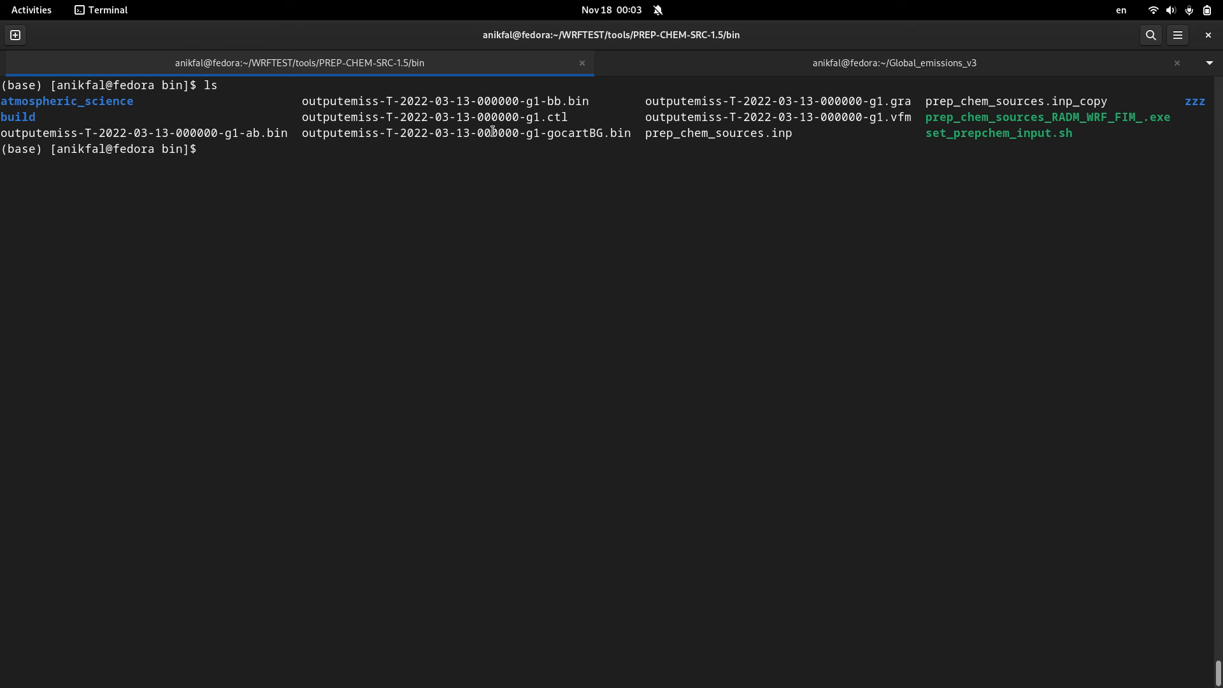
{"action": "double_click", "coordinate": [444, 100]}
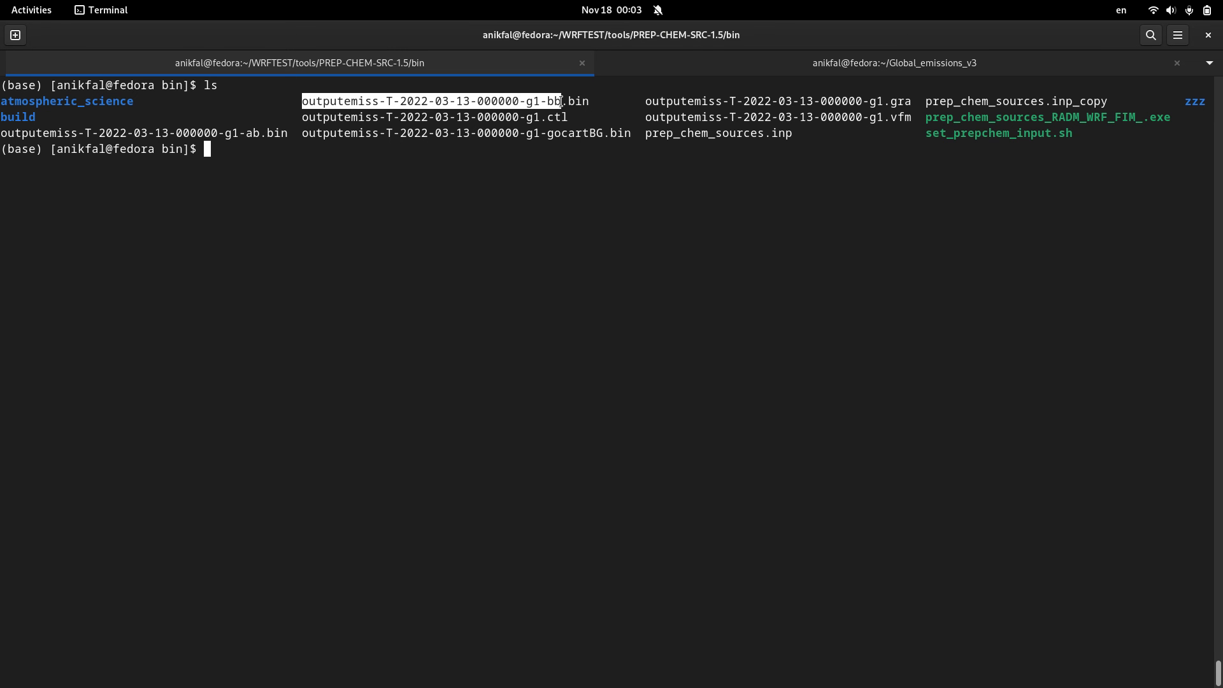